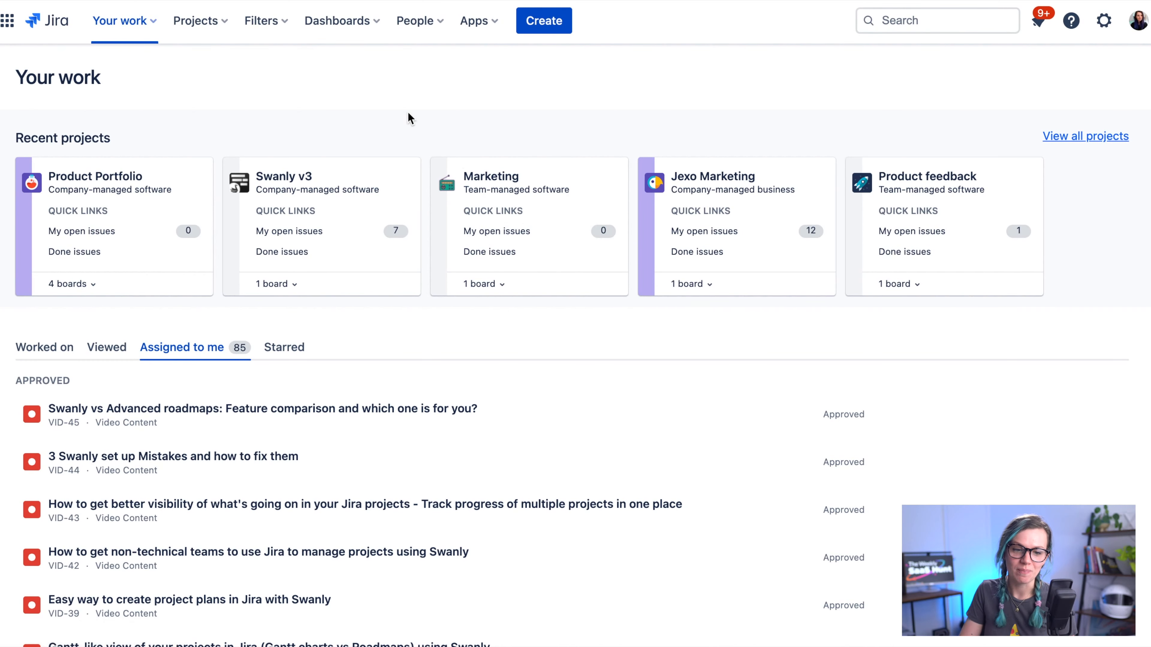
mouse_move(200, 20)
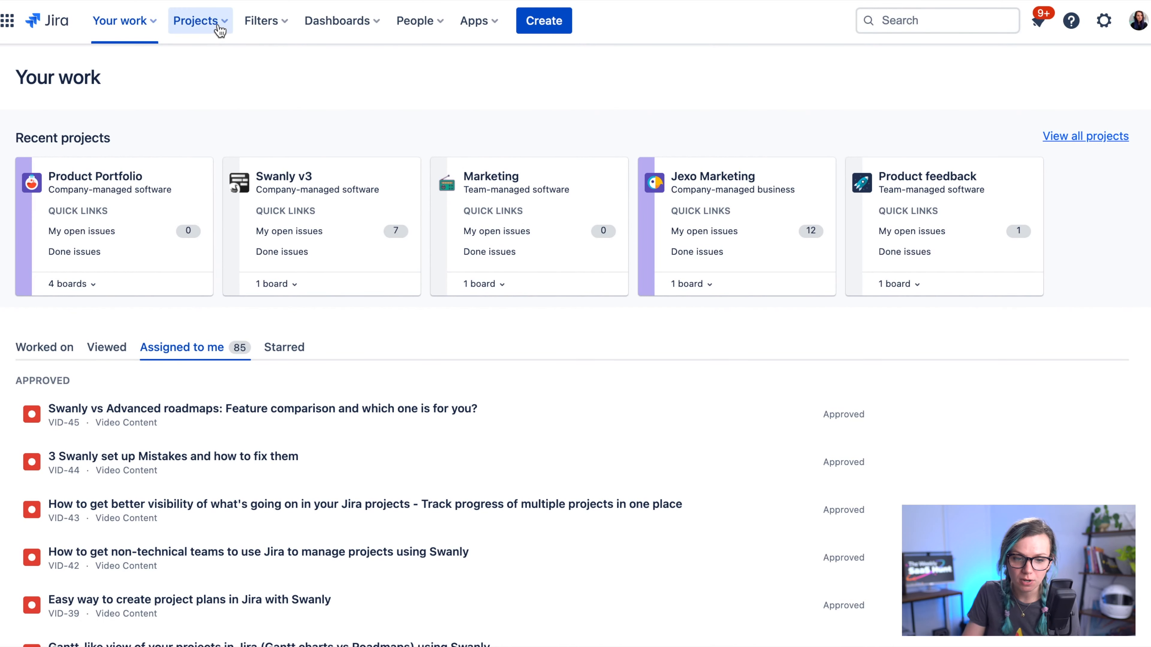
- Start a new project from the Projects menu via Create project
click(196, 19)
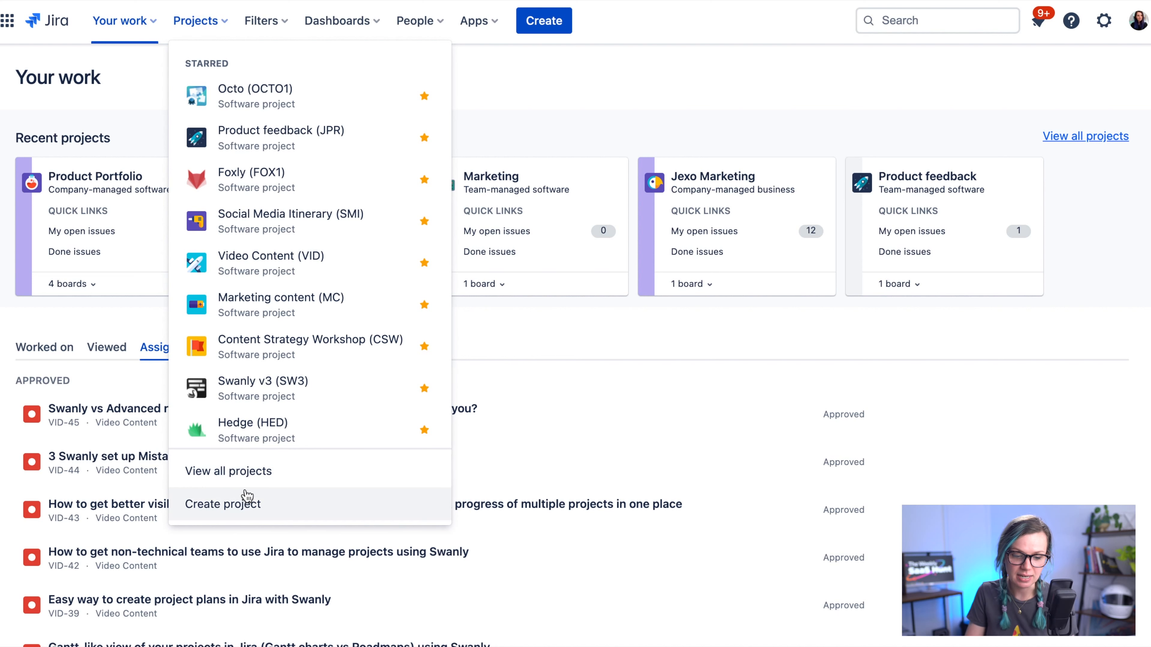
click(223, 505)
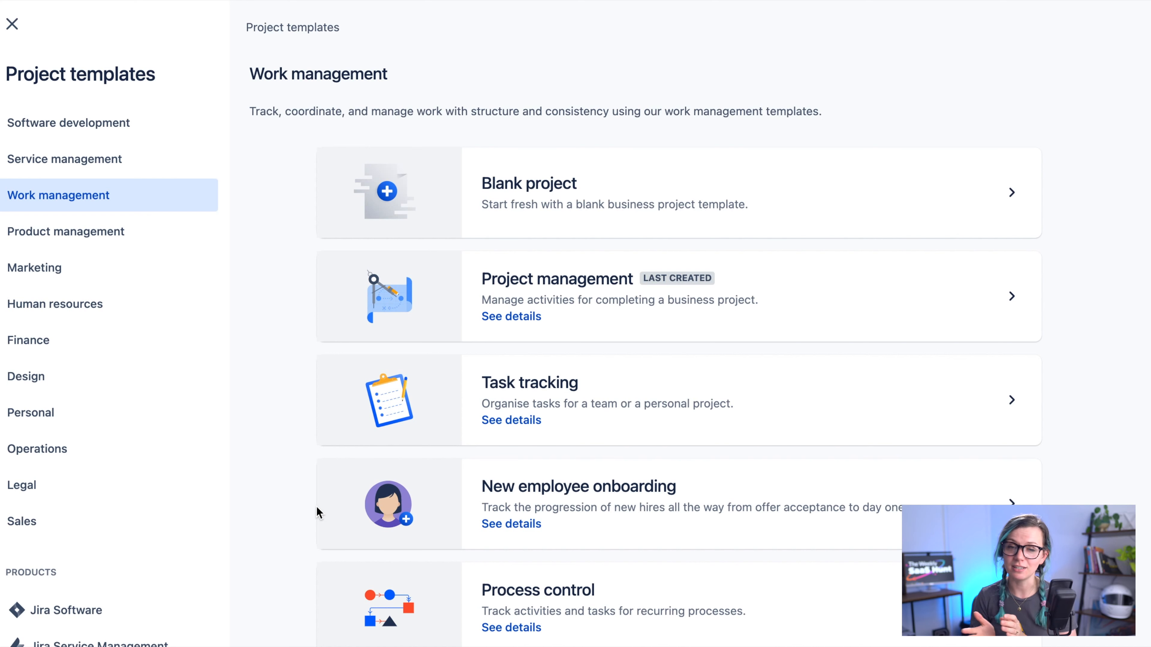
mouse_move(75, 178)
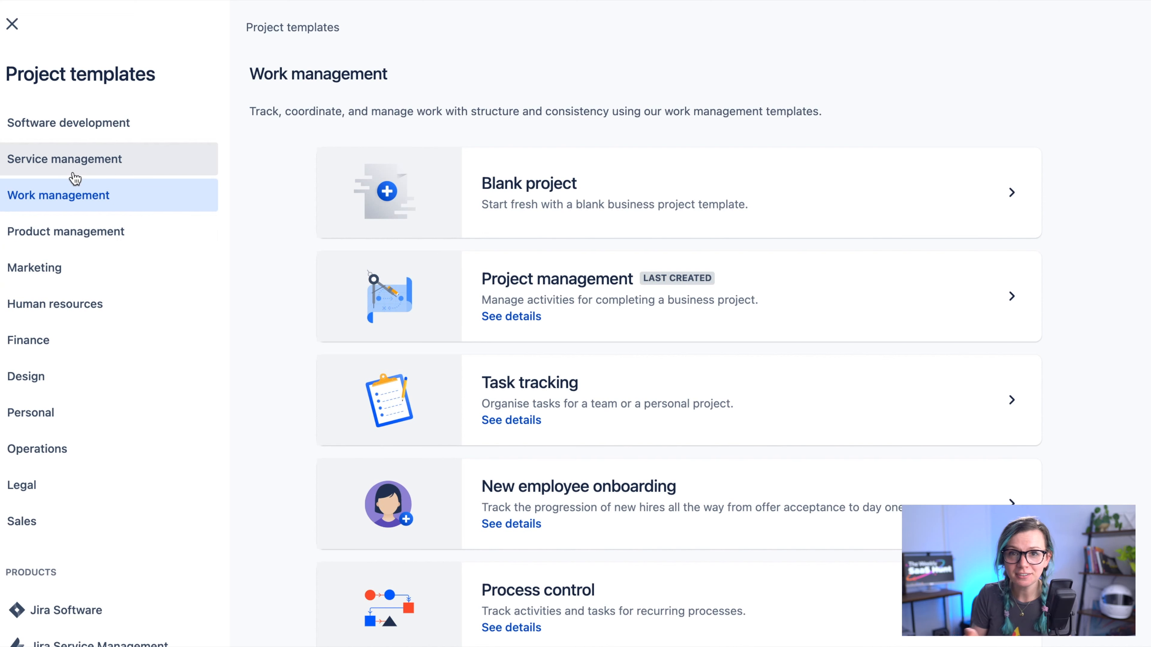
mouse_move(72, 178)
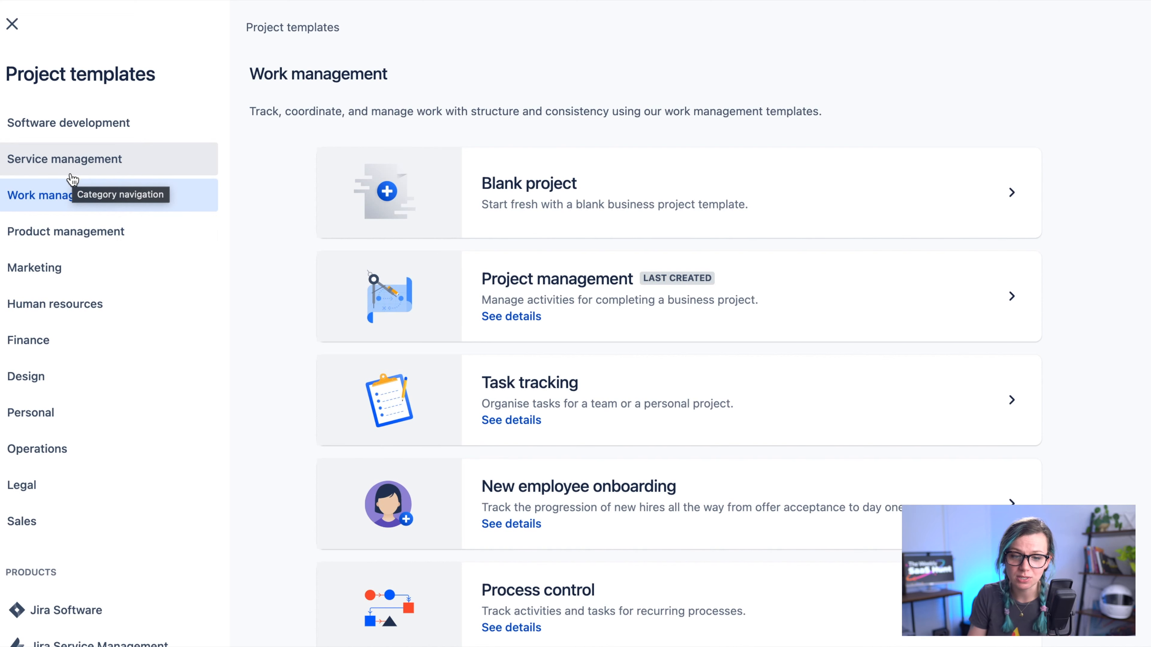
- Browse Software development, Marketing, Finance, Human resources, Design and Personal templates, returning to Software development
click(68, 123)
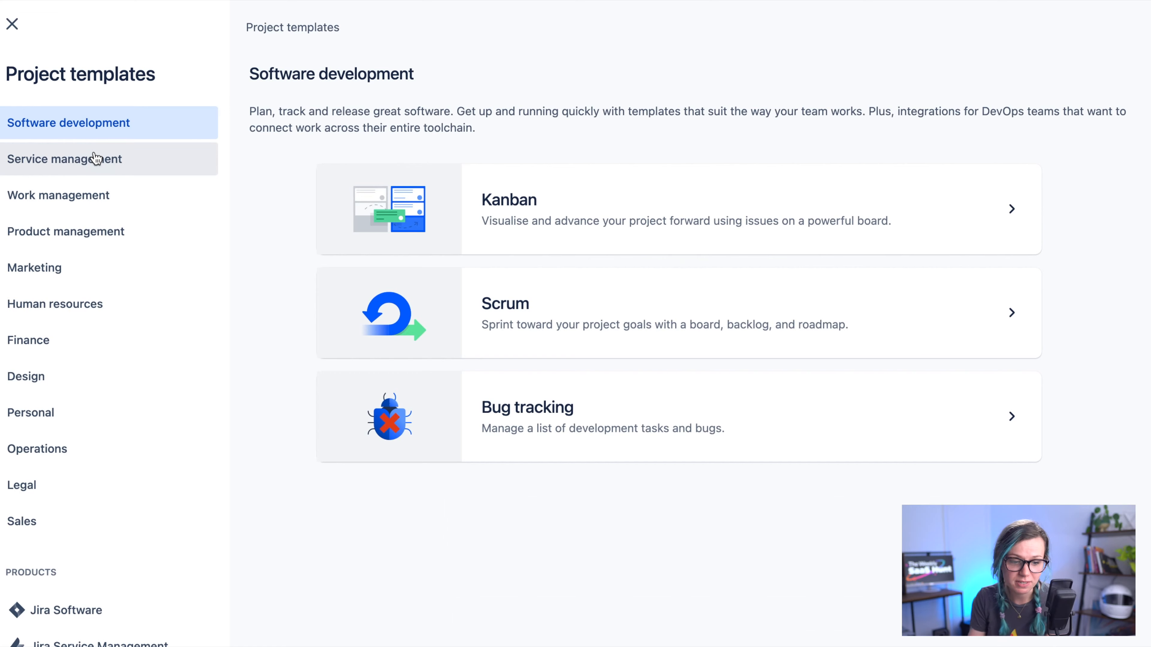
click(35, 267)
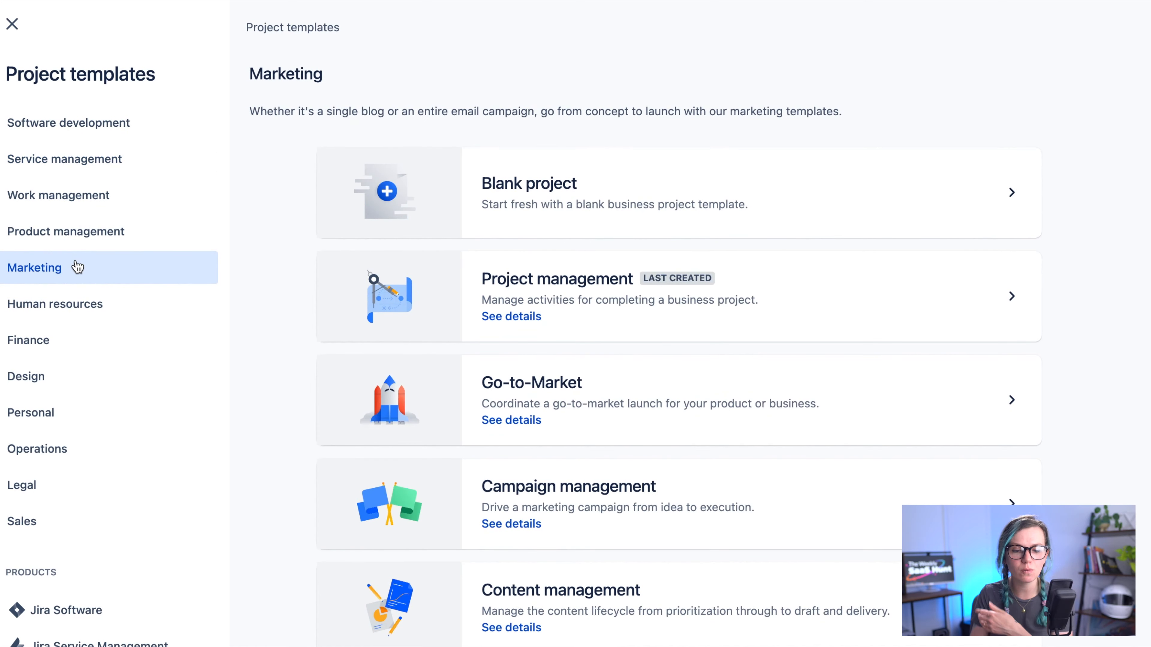
scroll(down, 3)
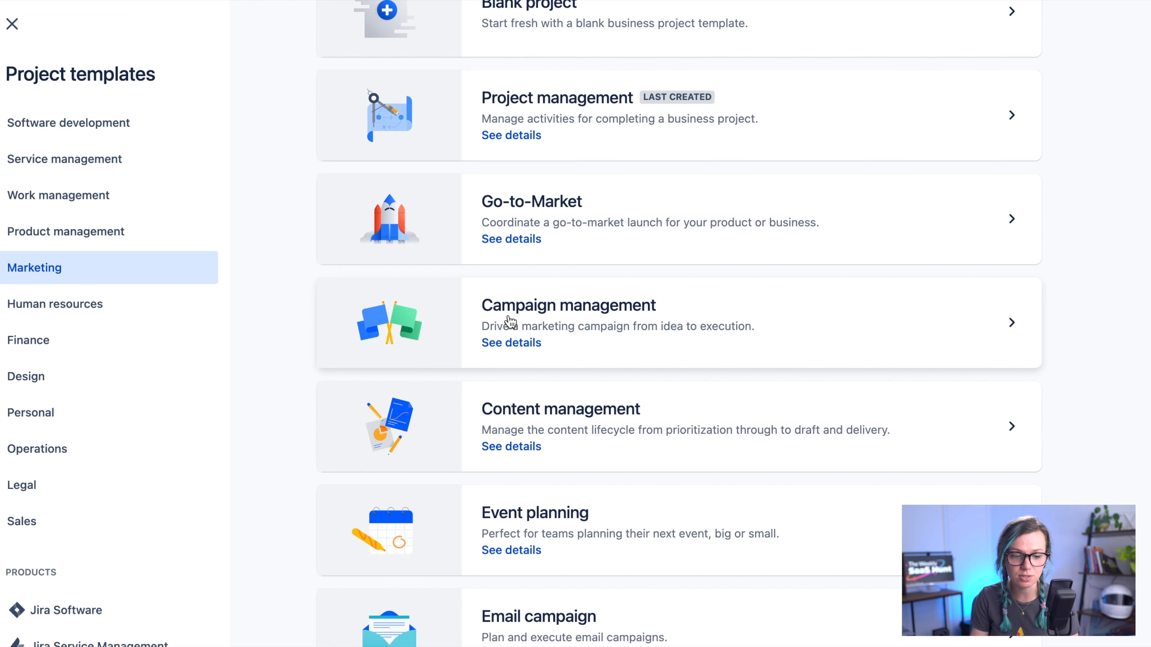
click(29, 340)
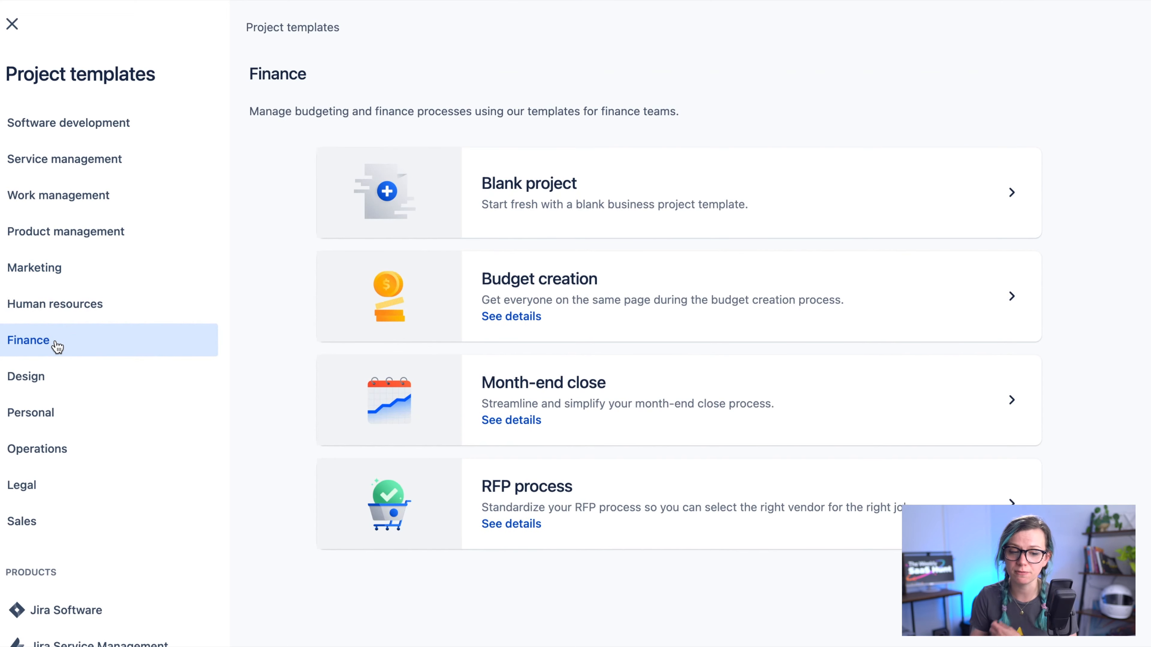
click(54, 304)
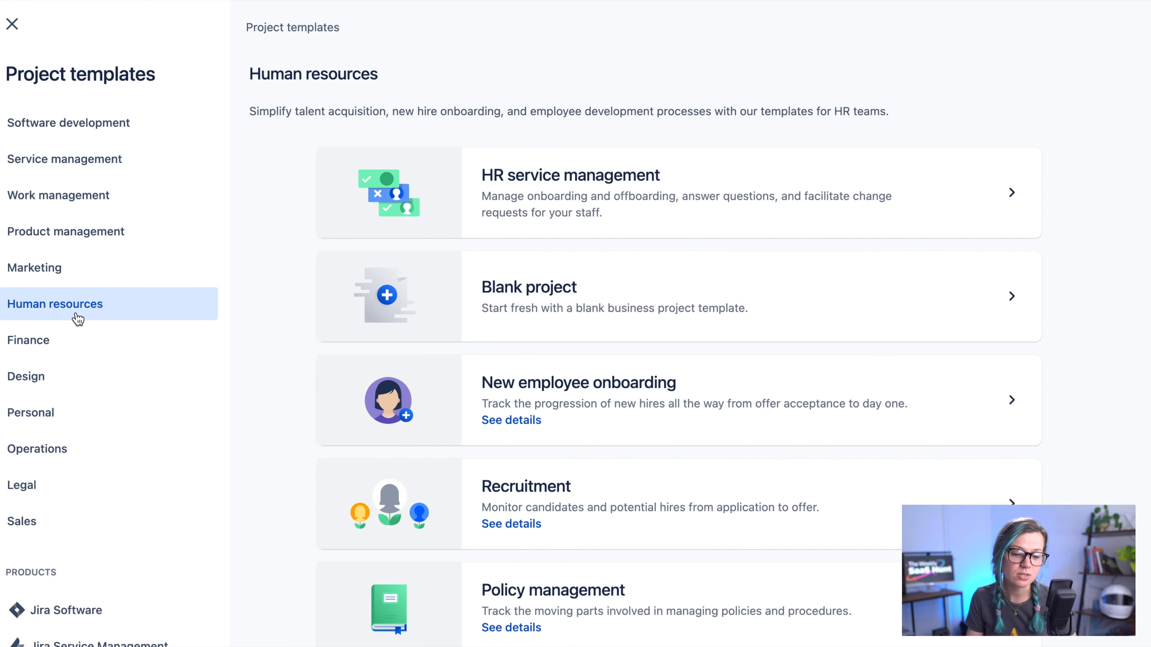
click(26, 376)
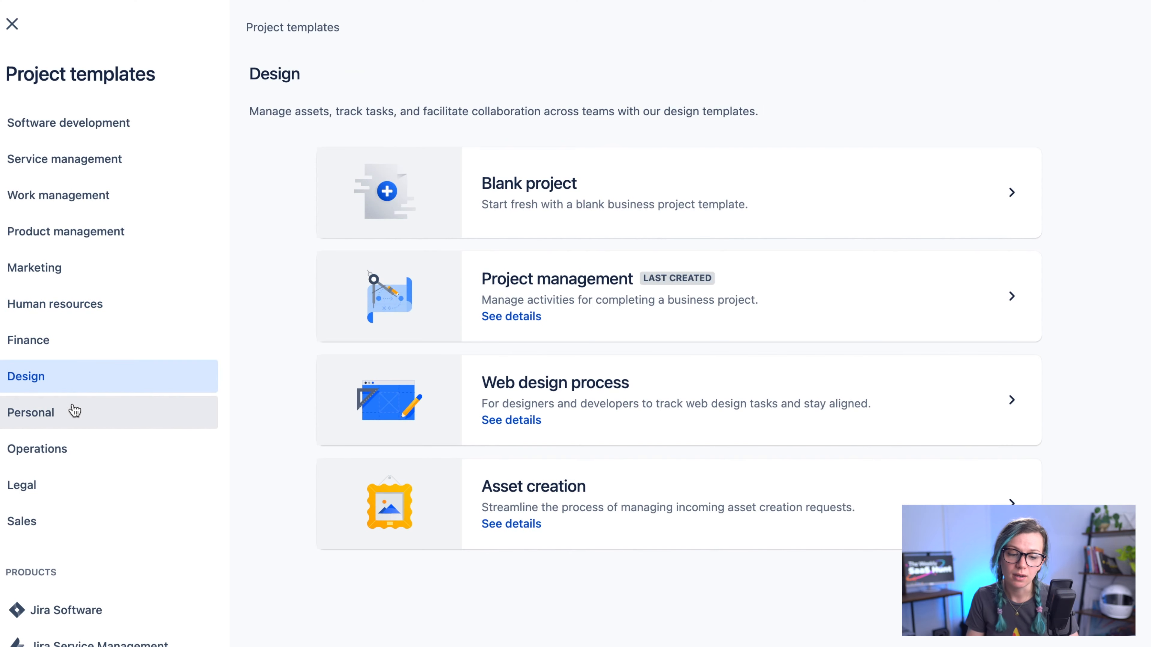
click(31, 412)
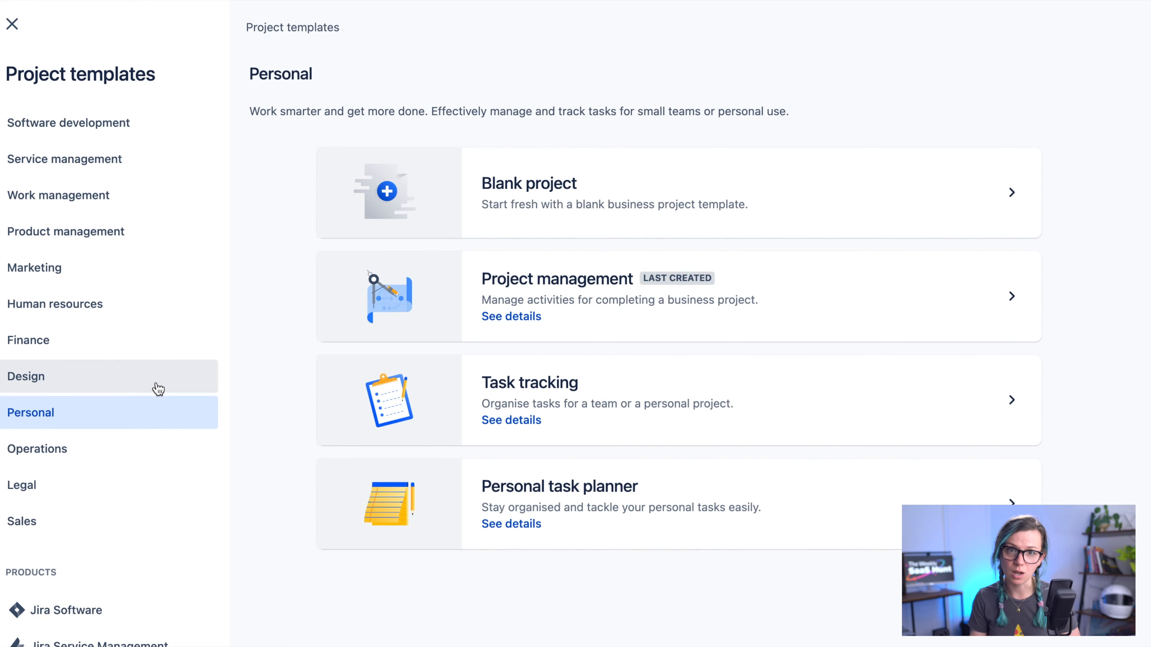
mouse_move(206, 367)
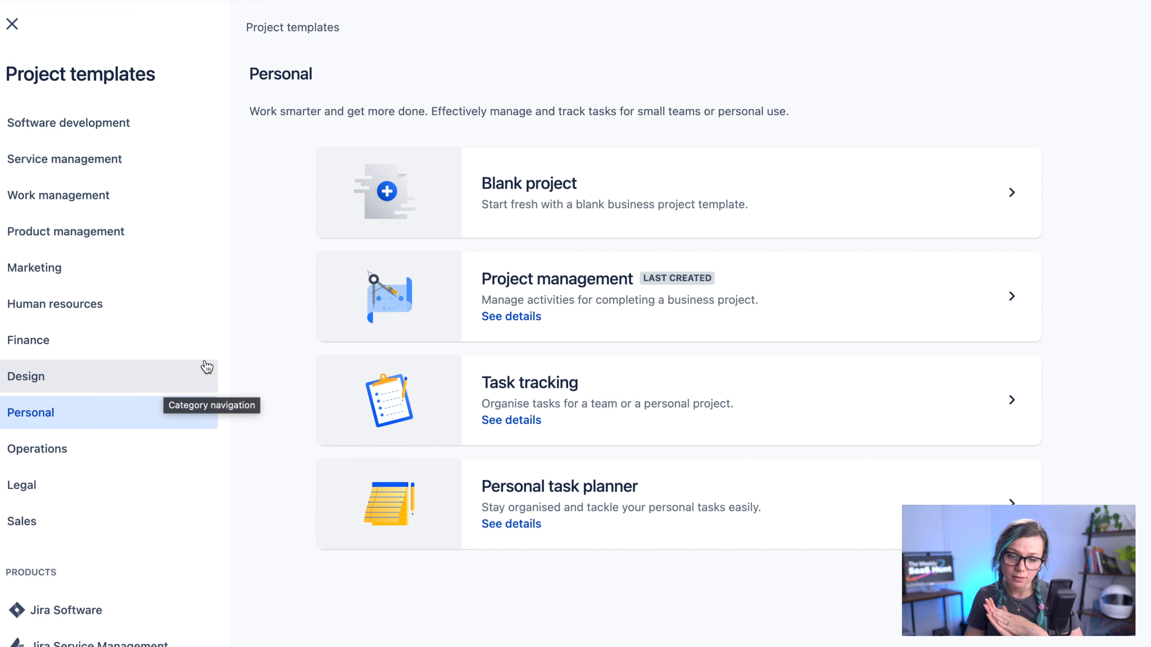
click(68, 122)
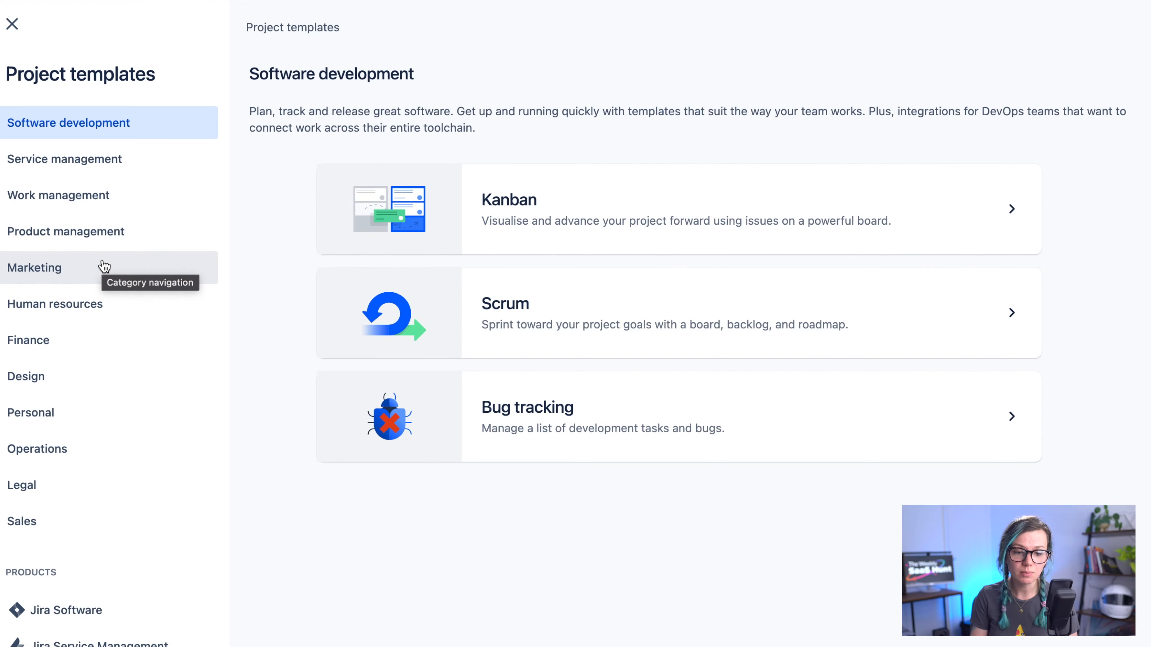
- Choose the General service management for IT teams template under Service management
click(65, 158)
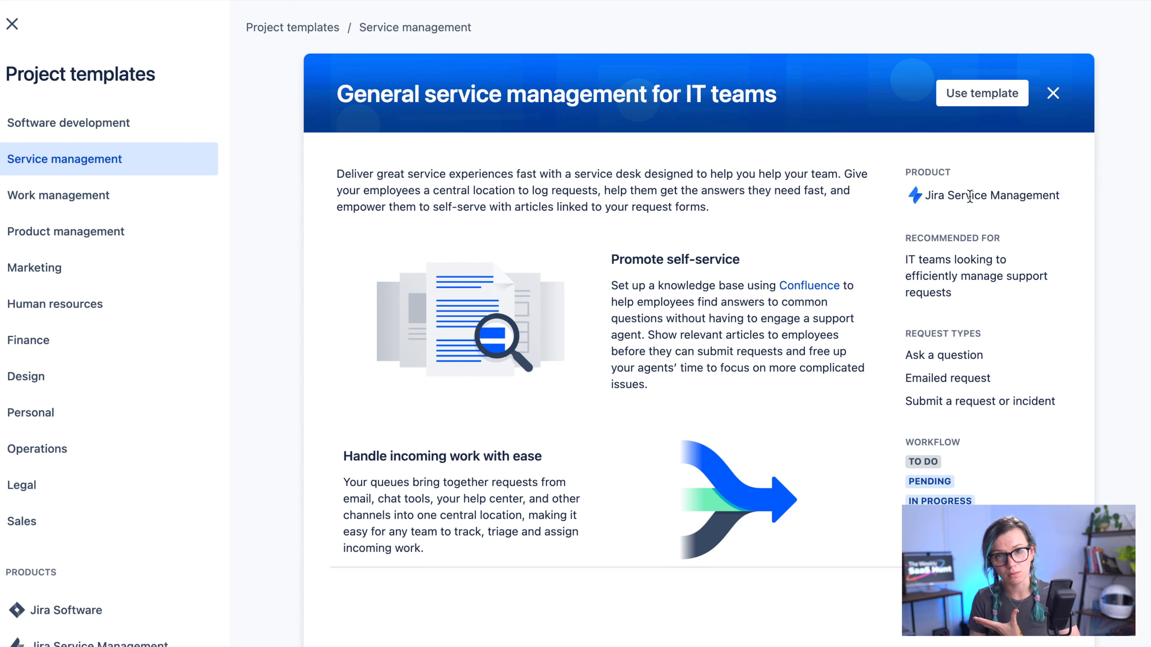
mouse_move(977, 306)
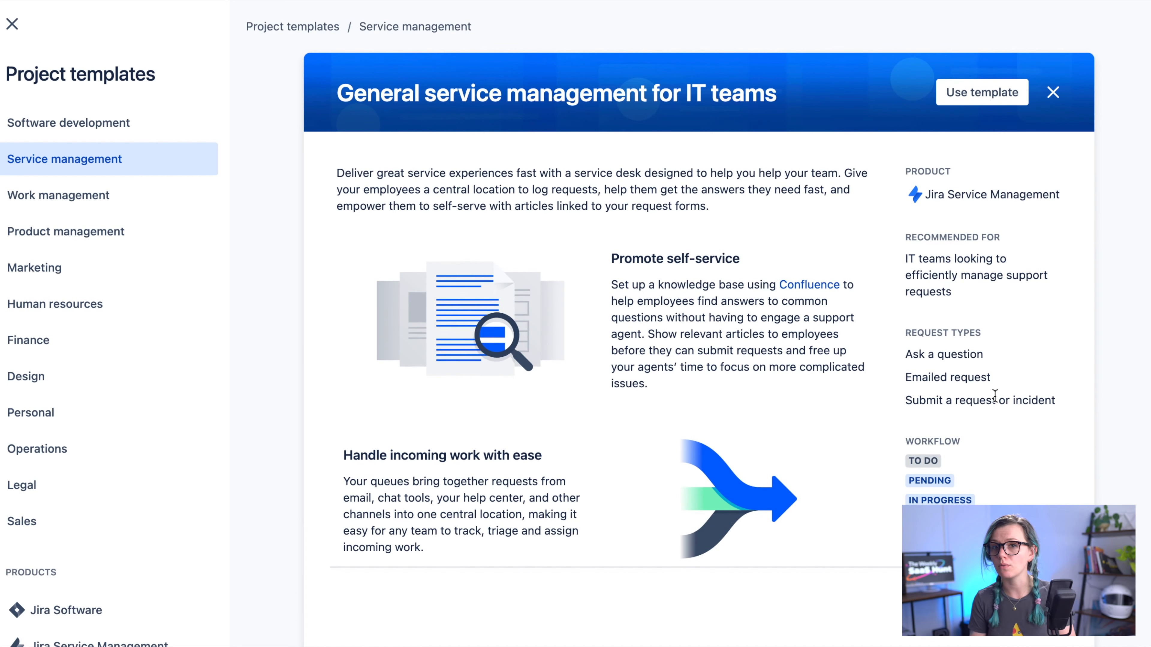
mouse_move(784, 435)
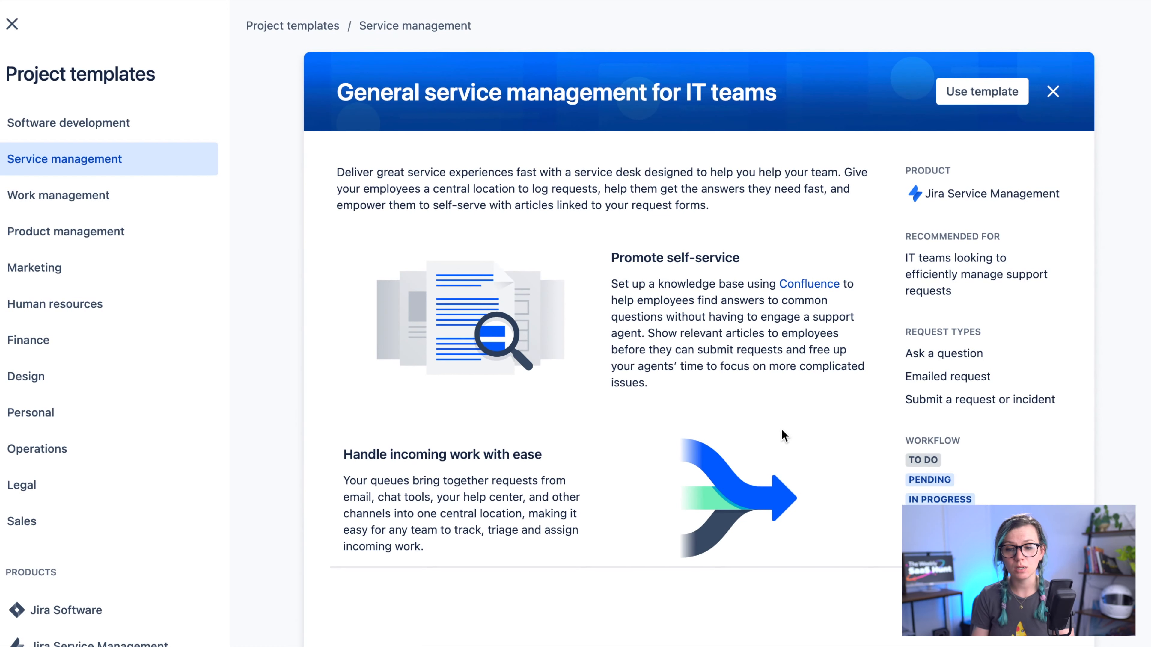
mouse_move(834, 402)
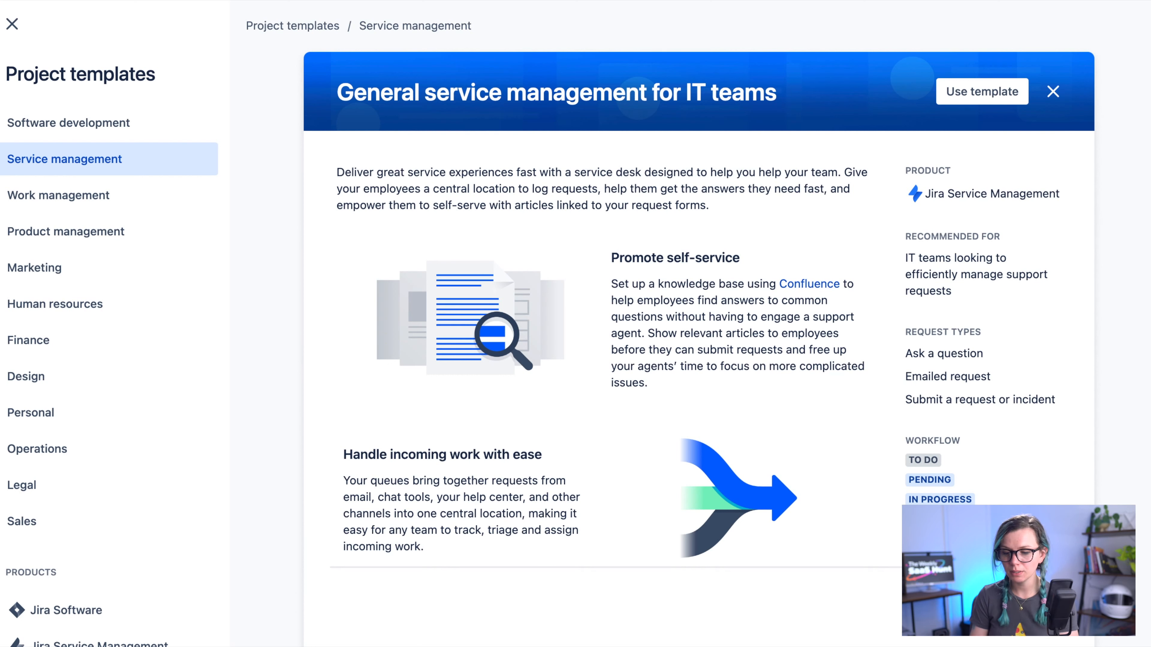
click(982, 91)
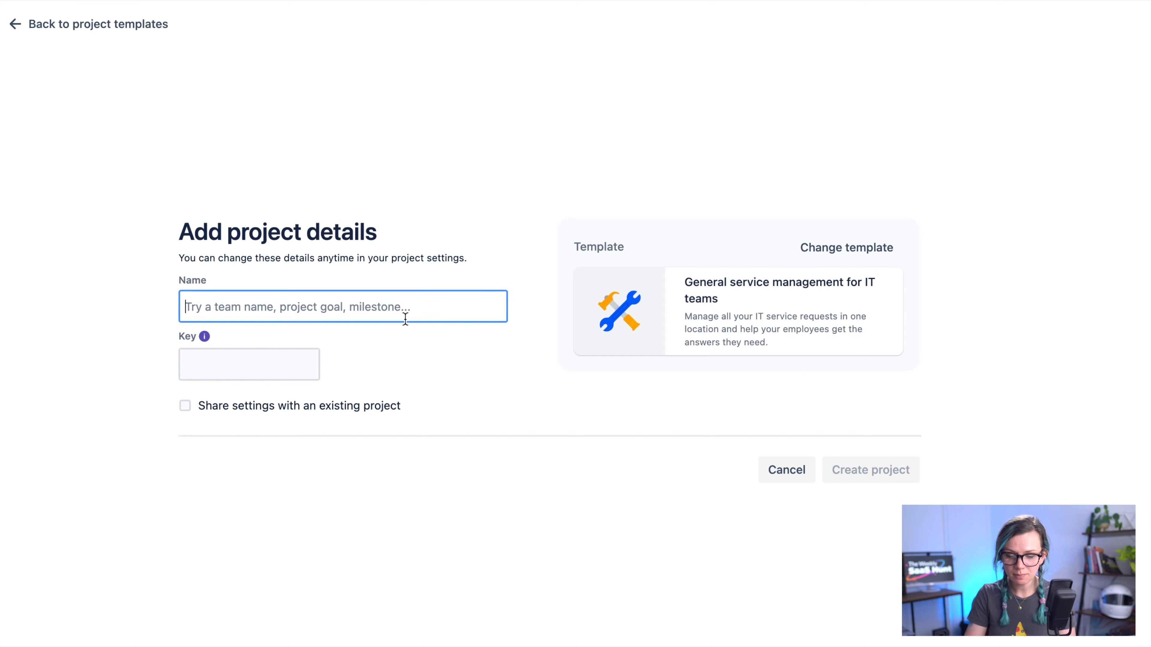
- Name the project 'My awesome project', set its key to MPP and create it
text(My awesome)
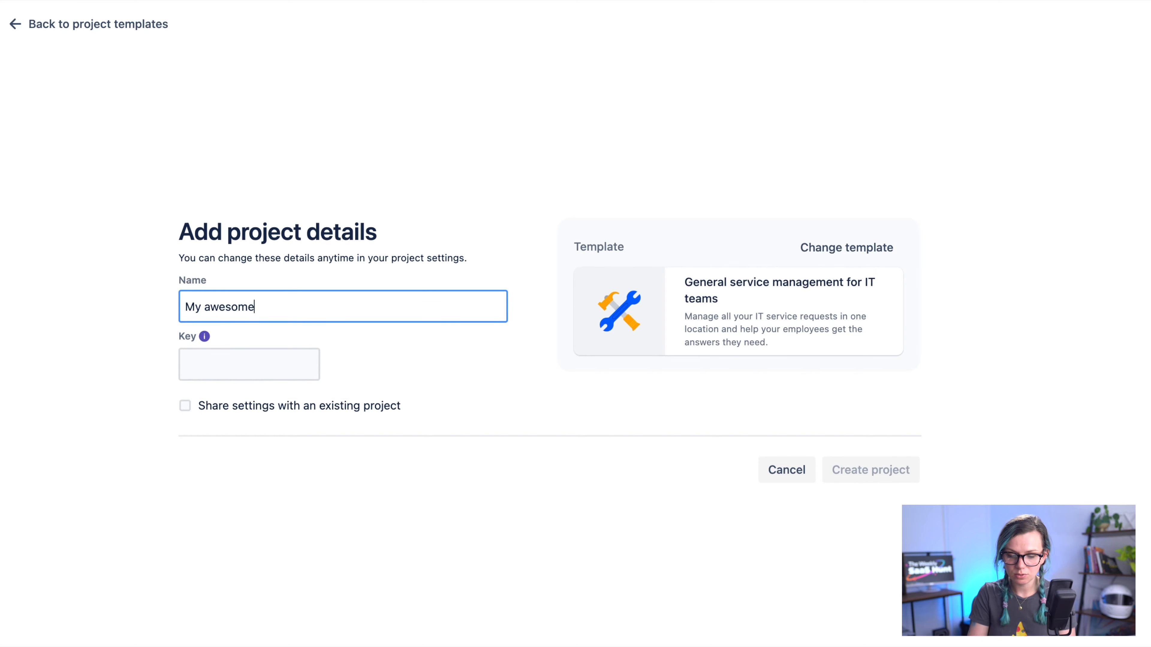
text(project)
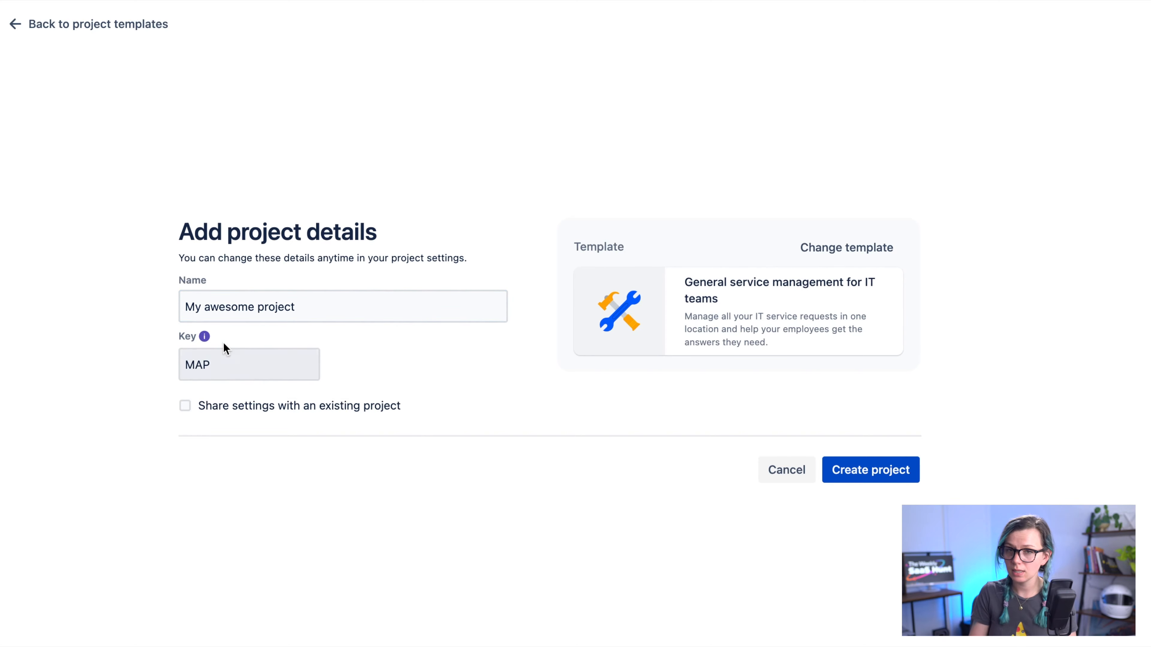
click(248, 364)
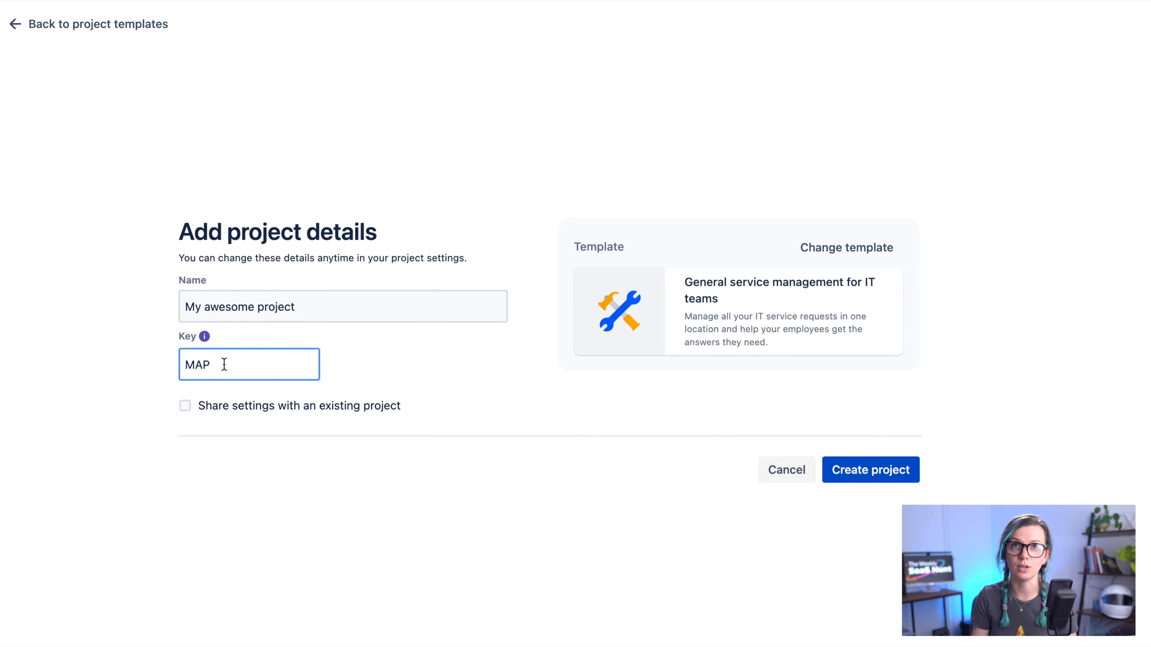
key(Backspace)
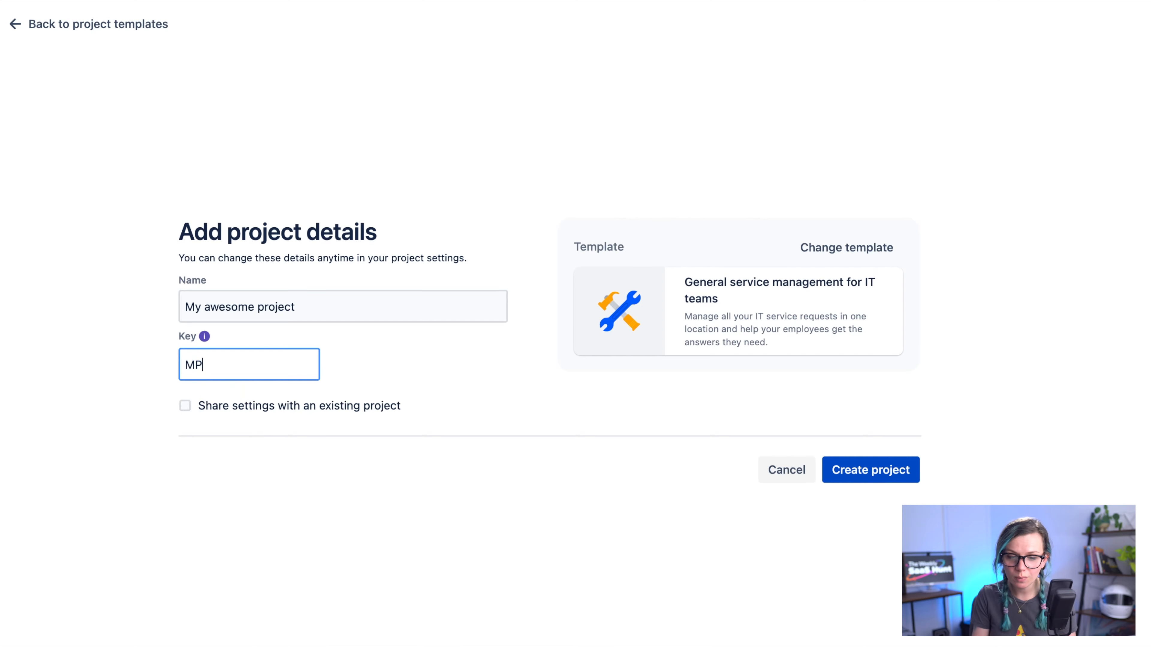
text(P)
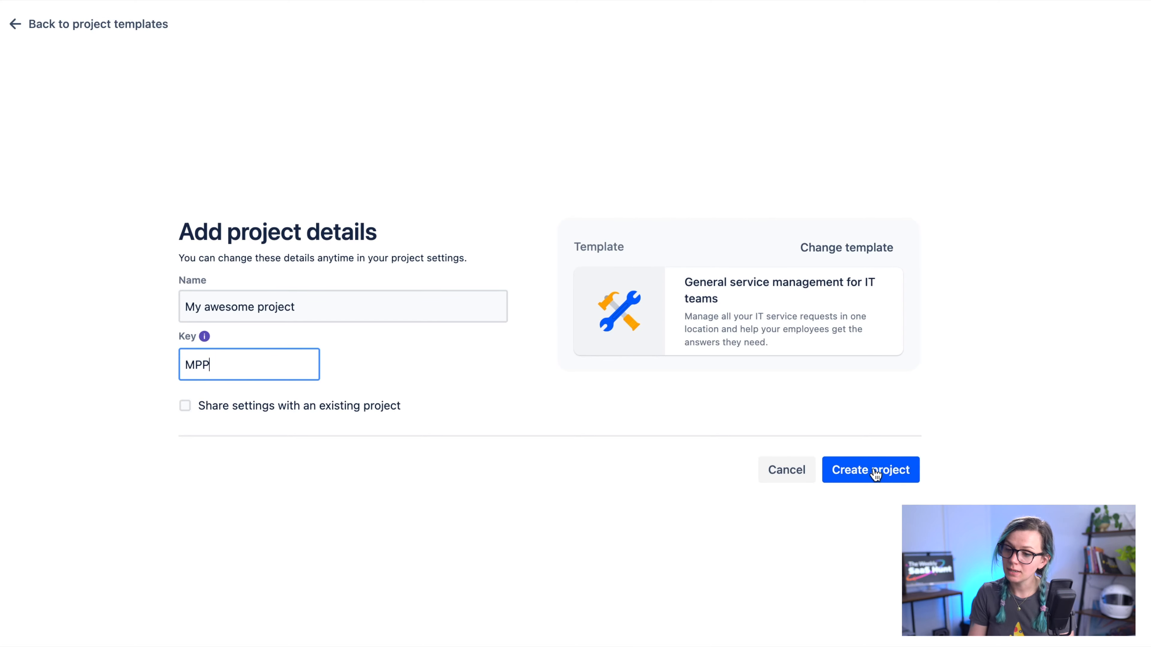
click(871, 470)
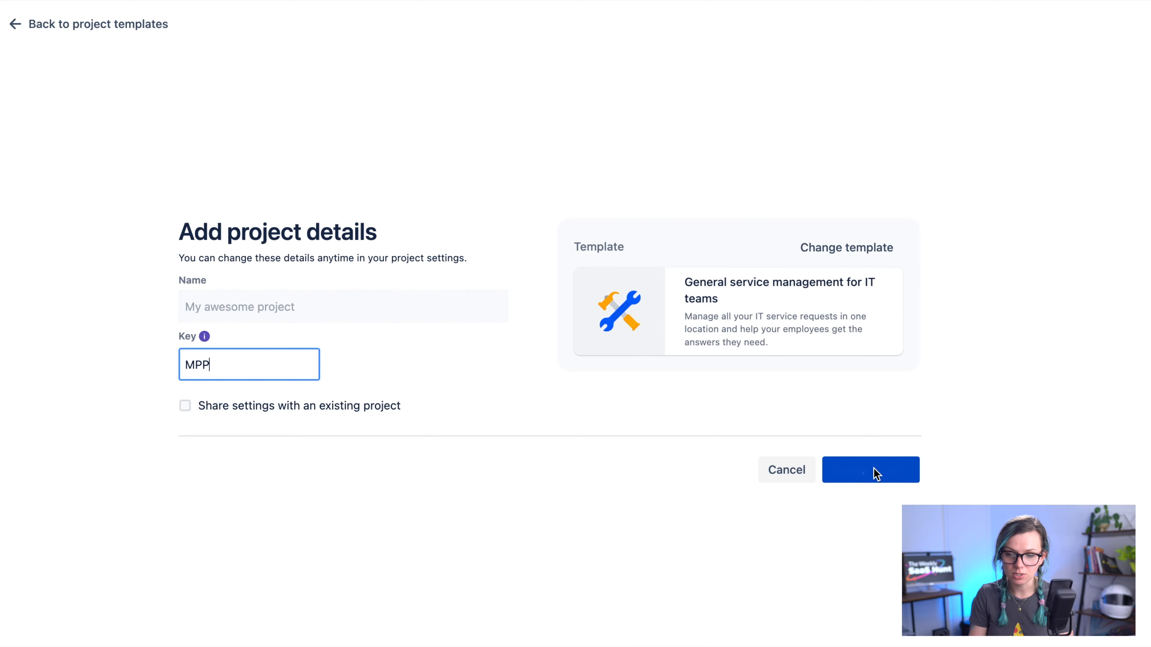
click(870, 470)
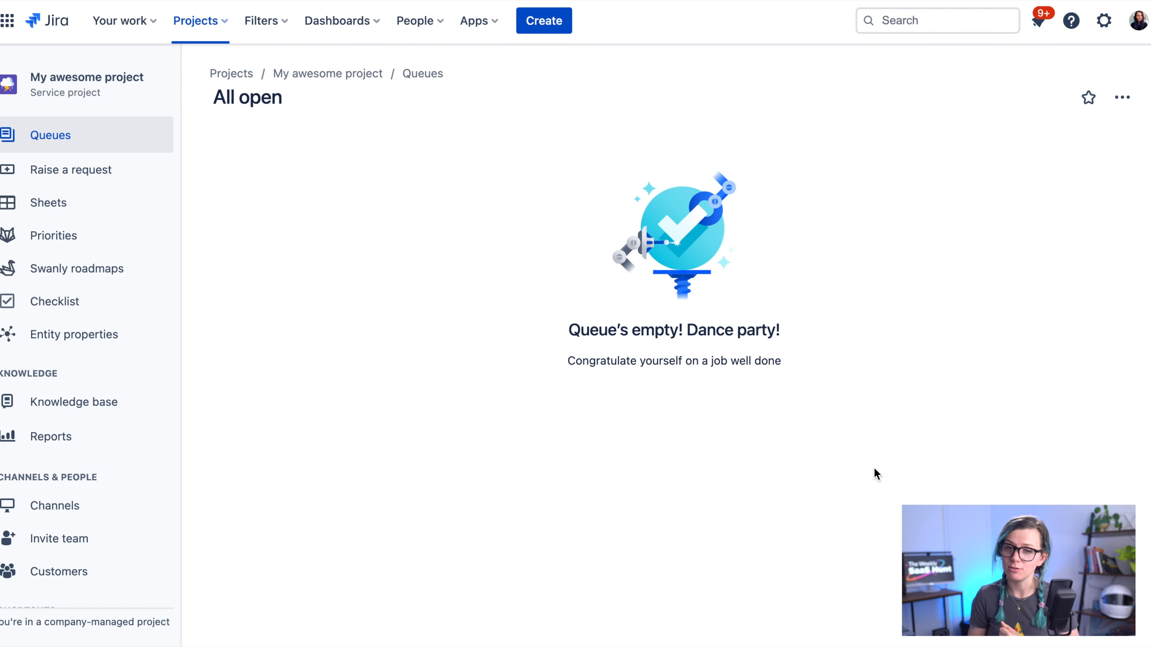
- Start another new project to reopen the project templates gallery
click(543, 20)
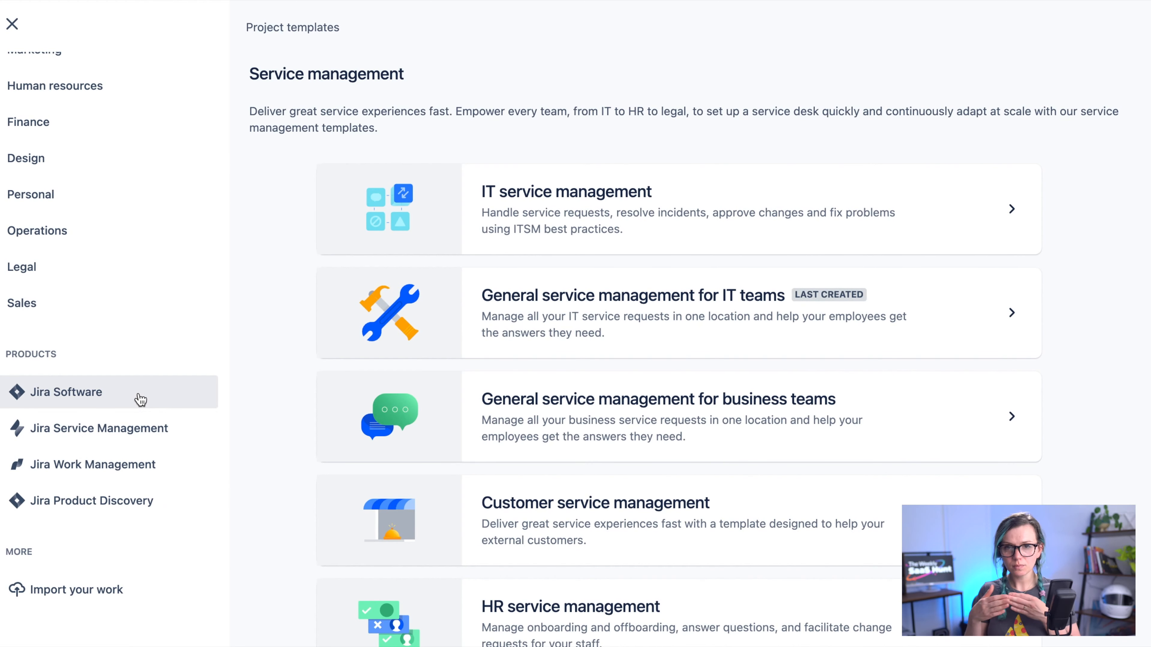
mouse_move(137, 399)
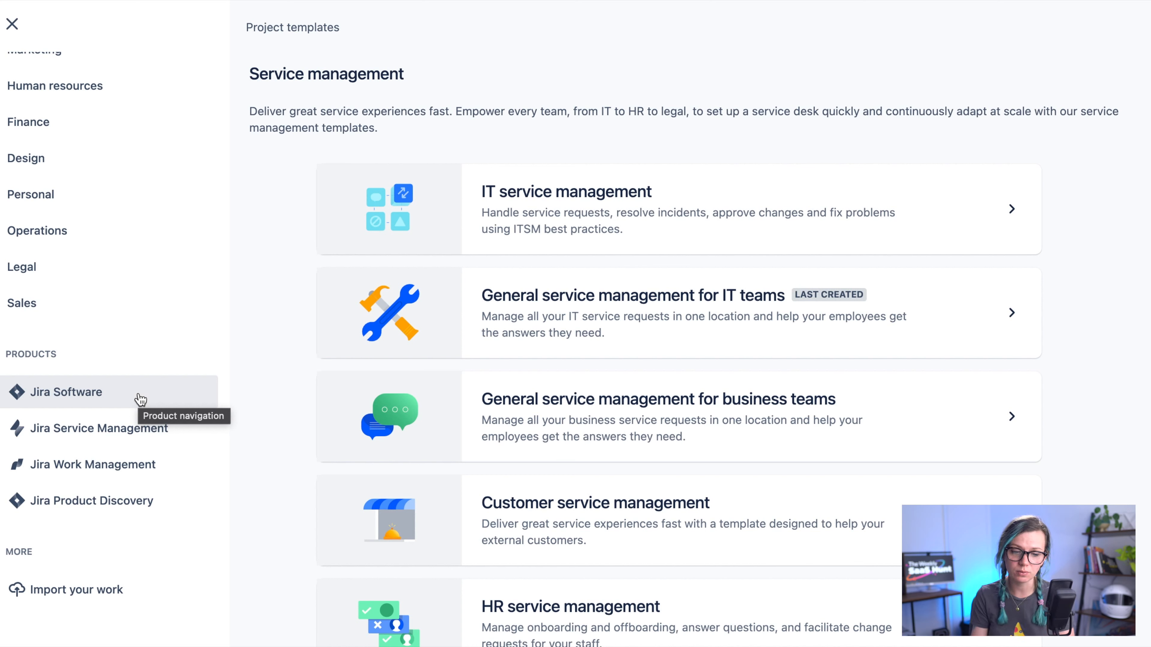
- Show the Jira Software product templates: Kanban, Scrum and Bug tracking
click(66, 392)
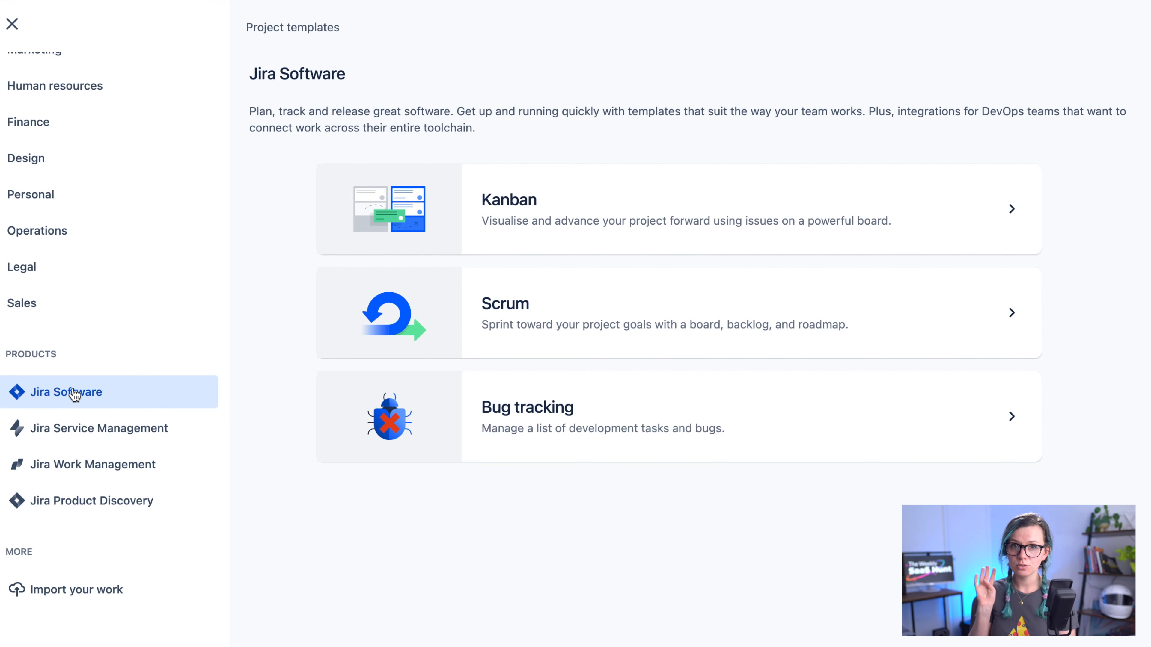
mouse_move(69, 394)
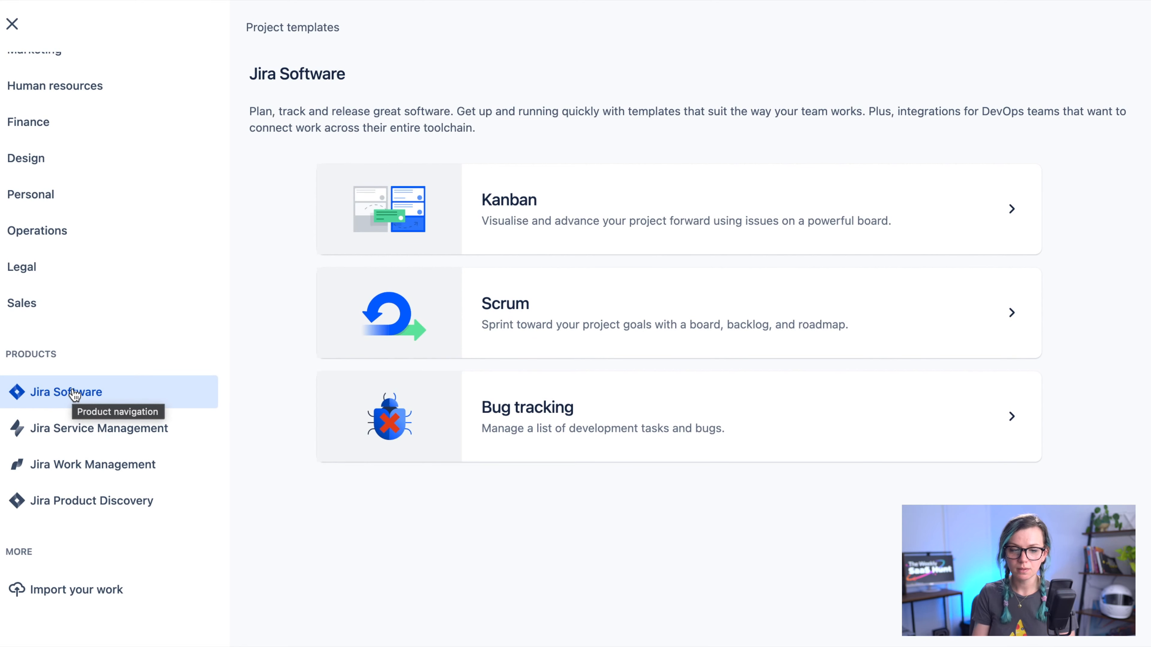
mouse_move(161, 389)
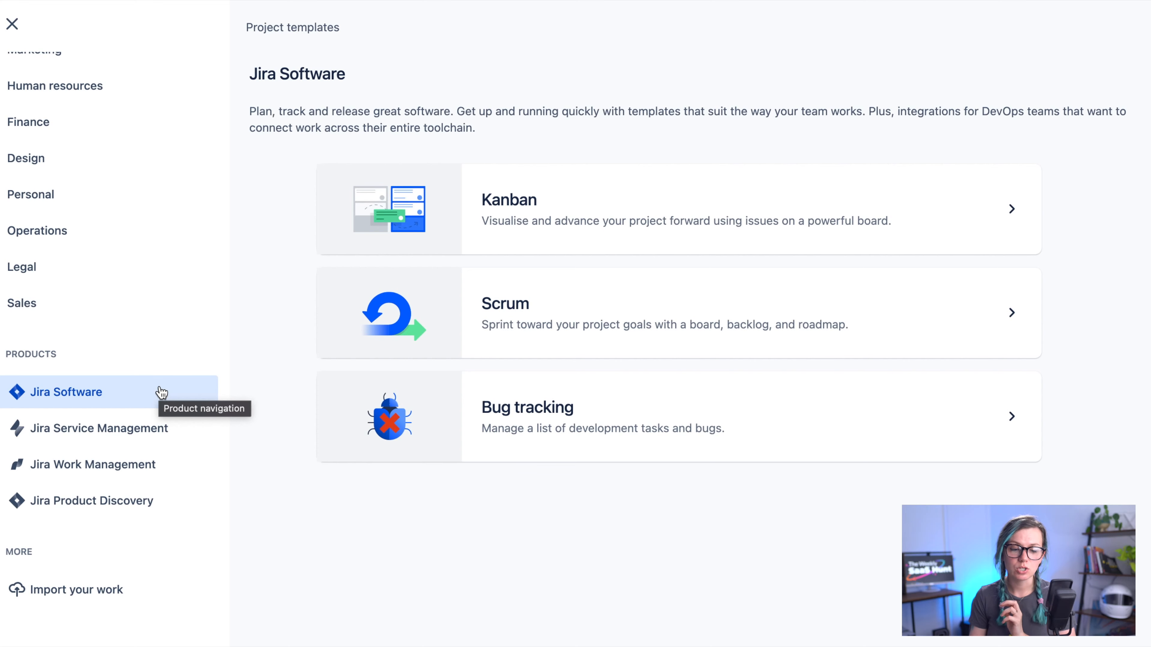
mouse_move(131, 436)
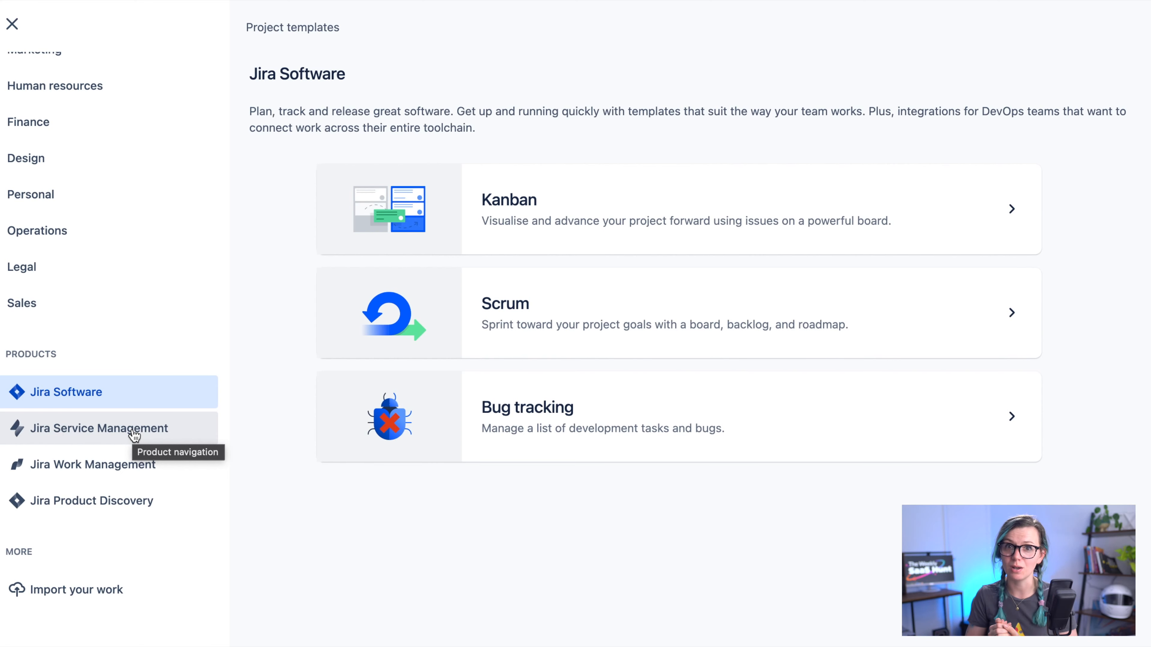
mouse_move(118, 480)
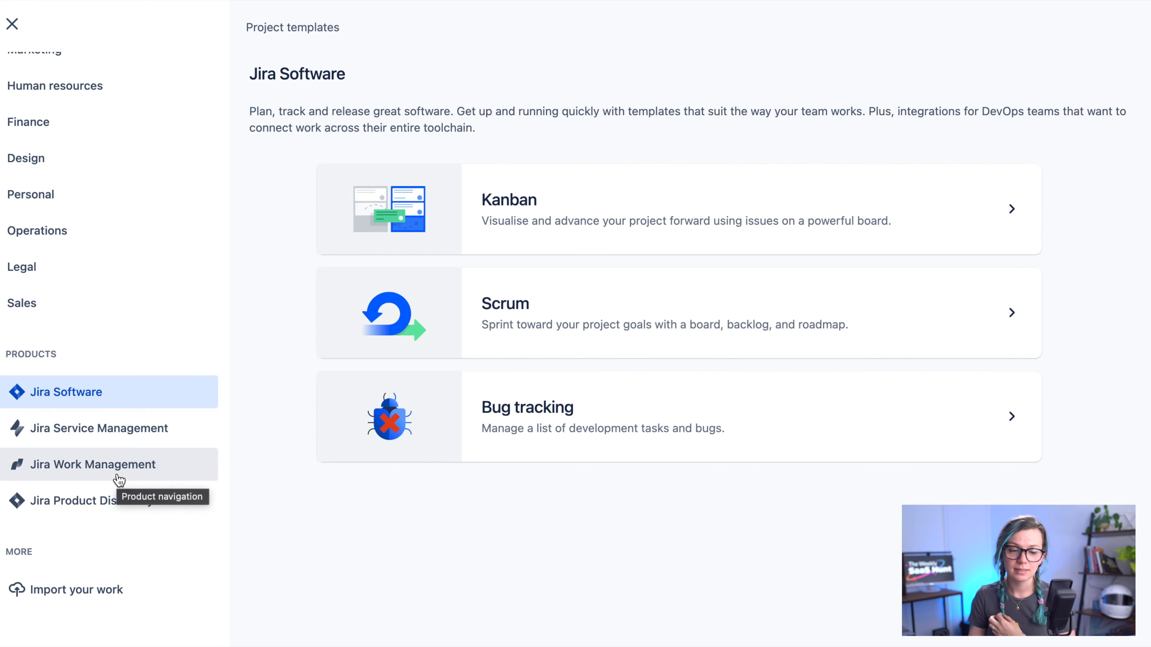
- Show the Jira Work Management templates: Blank project, Project management and Task tracking
click(92, 465)
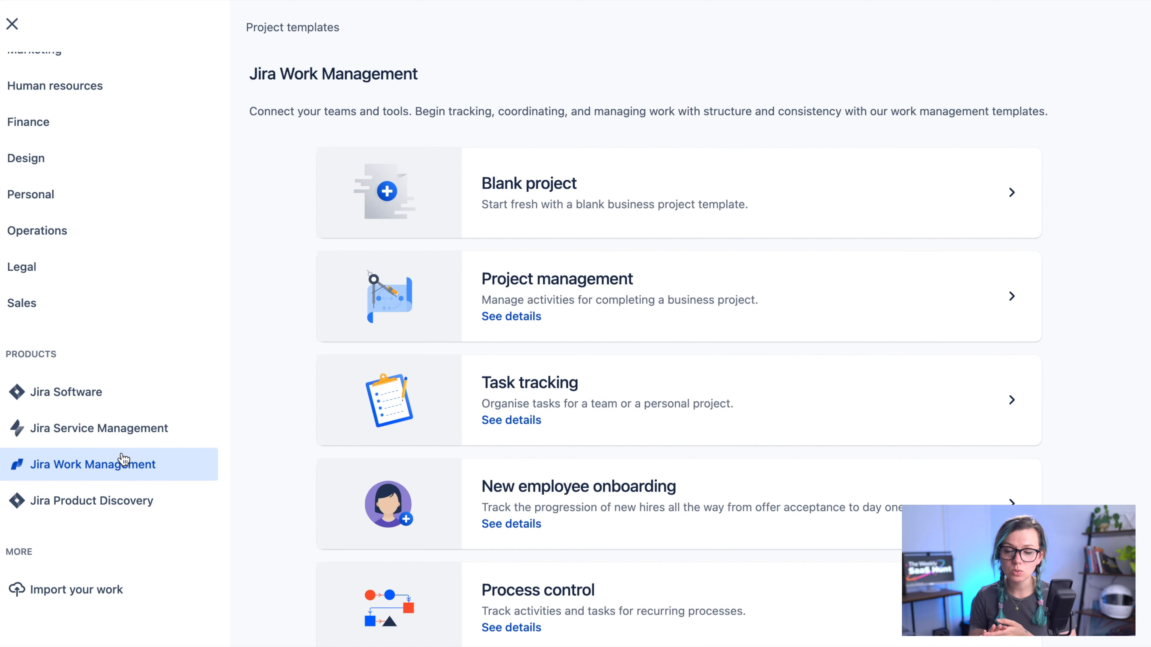
mouse_move(122, 464)
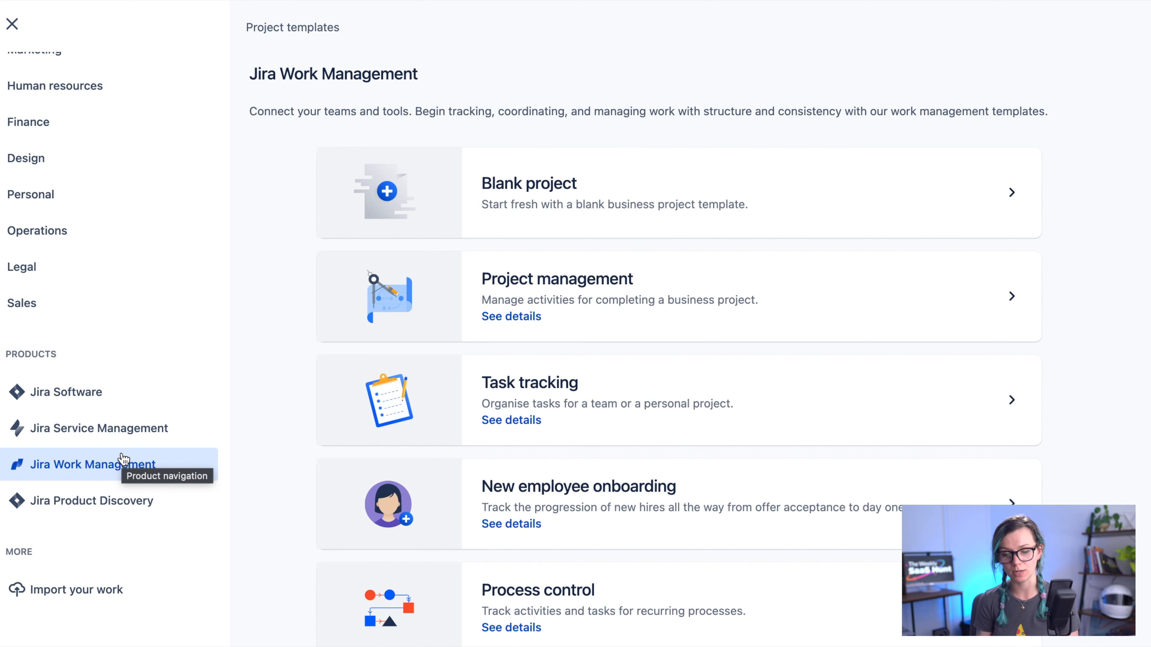
mouse_move(84, 506)
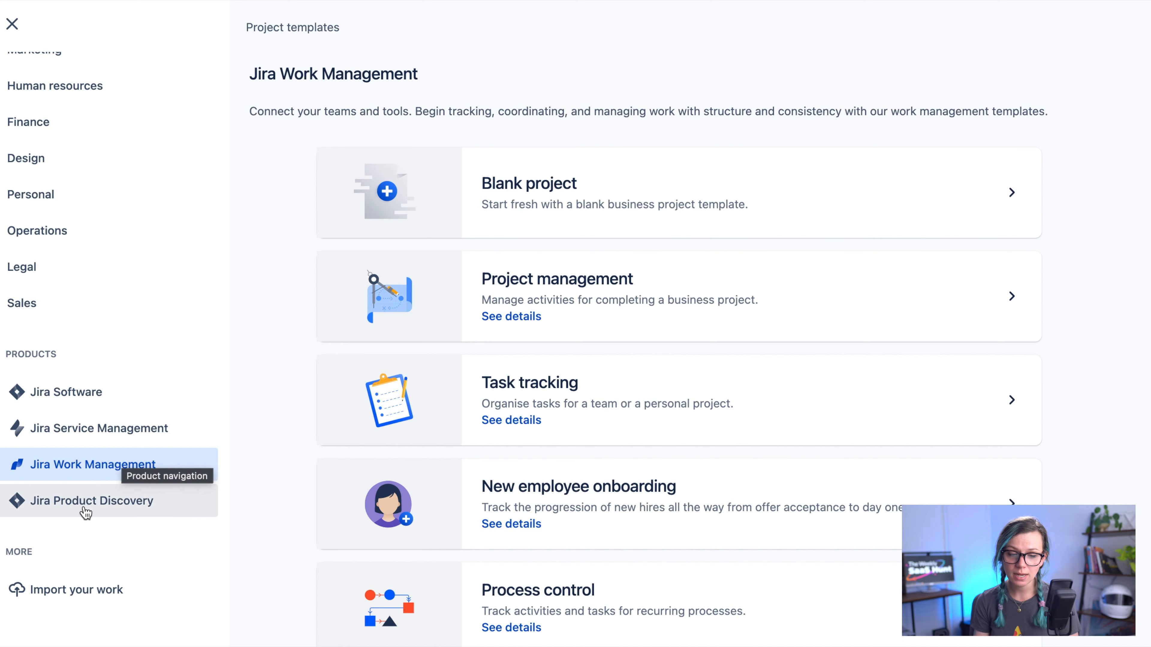
- View the Jira Product Discovery beta template, then return to the Jira Software templates
click(91, 500)
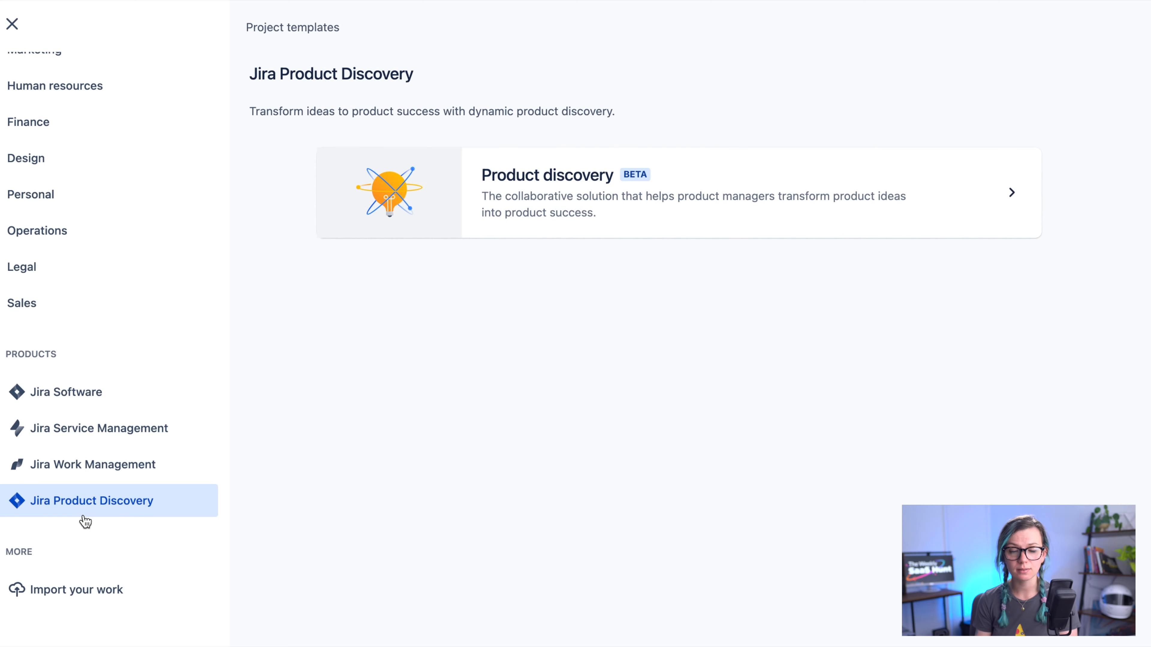
mouse_move(611, 154)
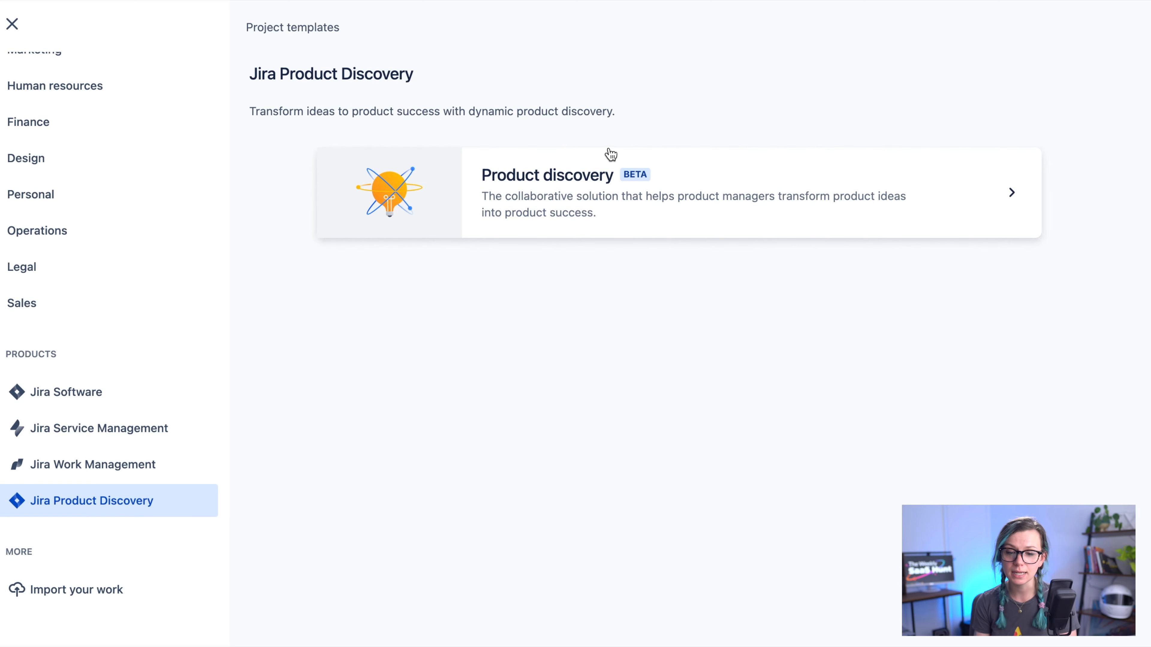
mouse_move(540, 314)
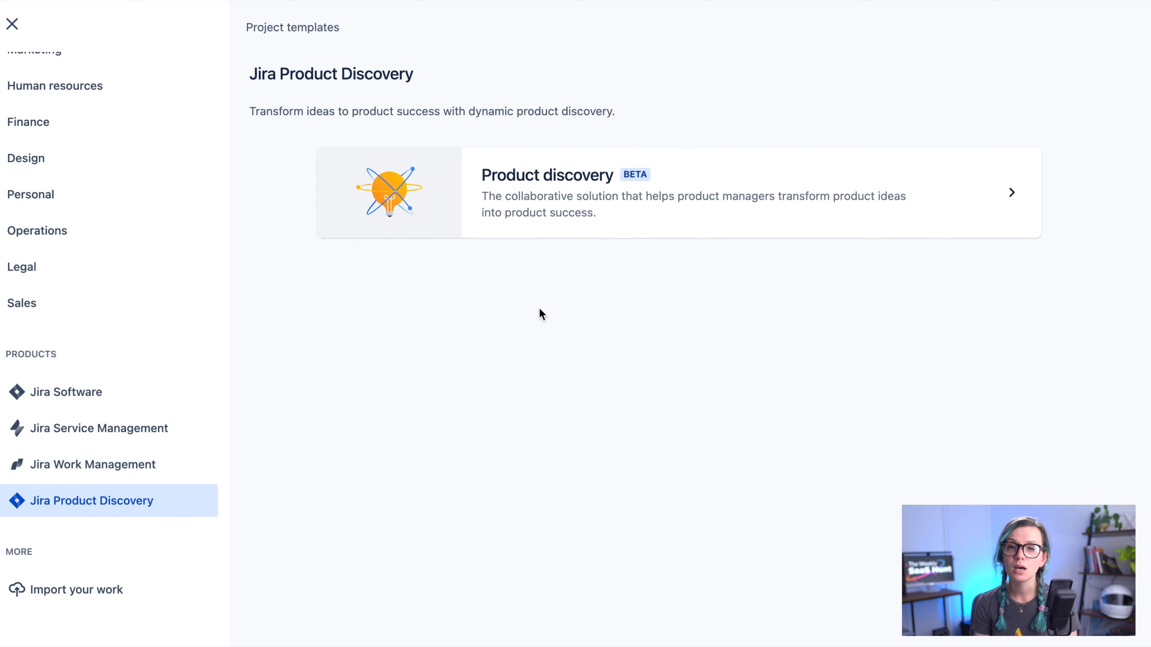
mouse_move(550, 323)
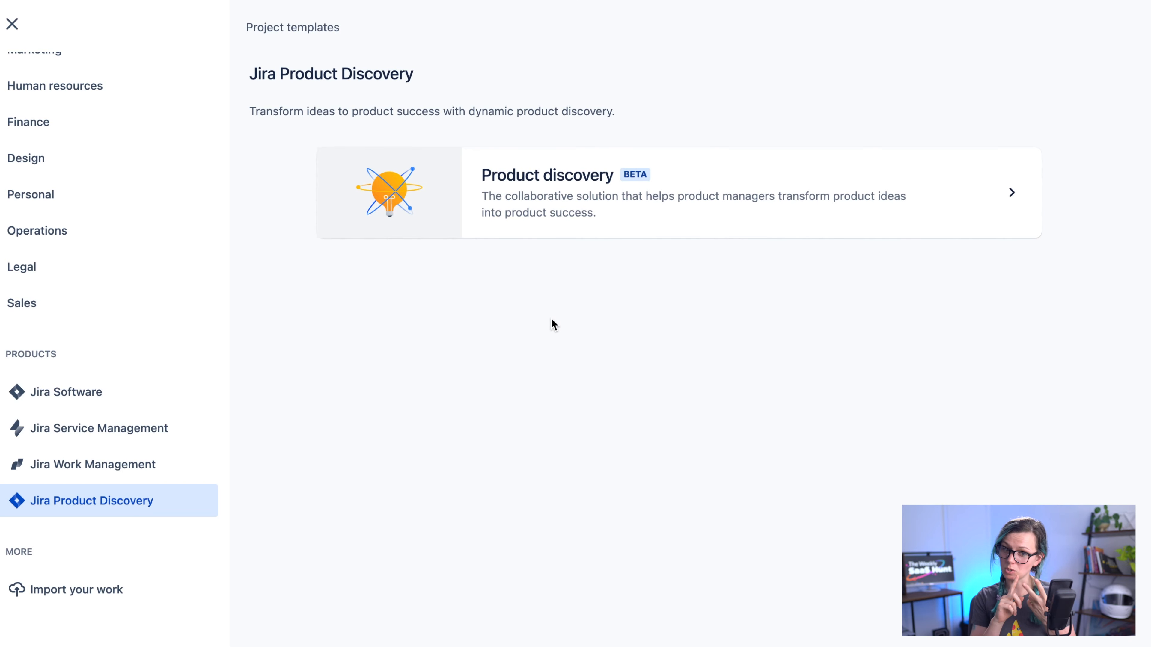
click(69, 391)
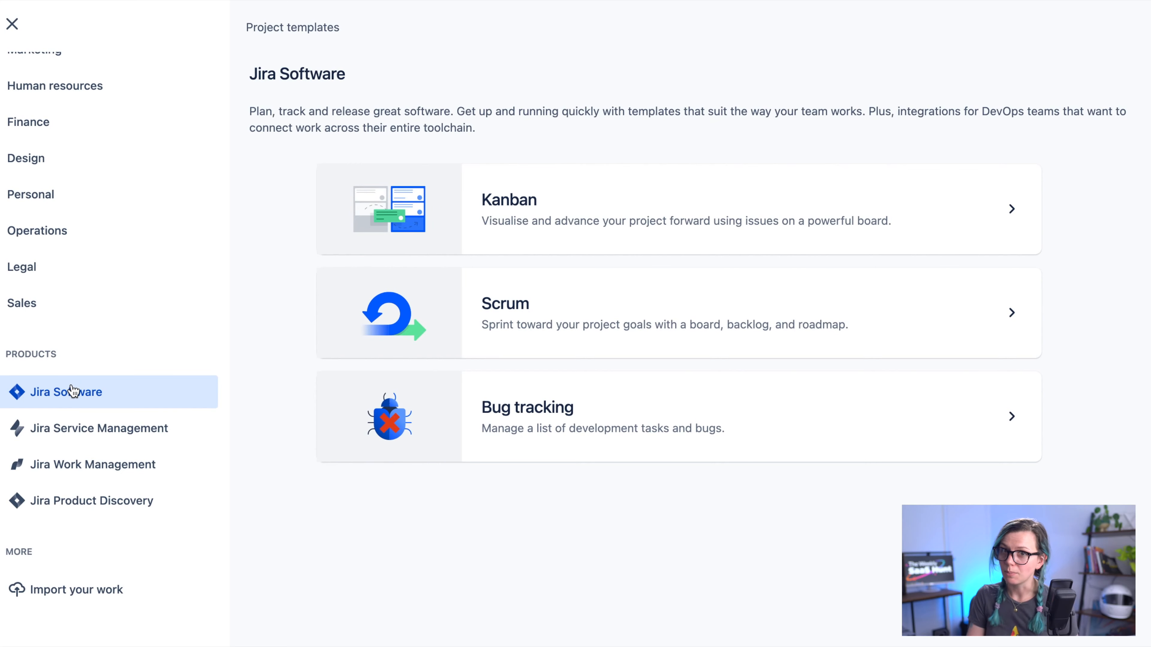
mouse_move(86, 379)
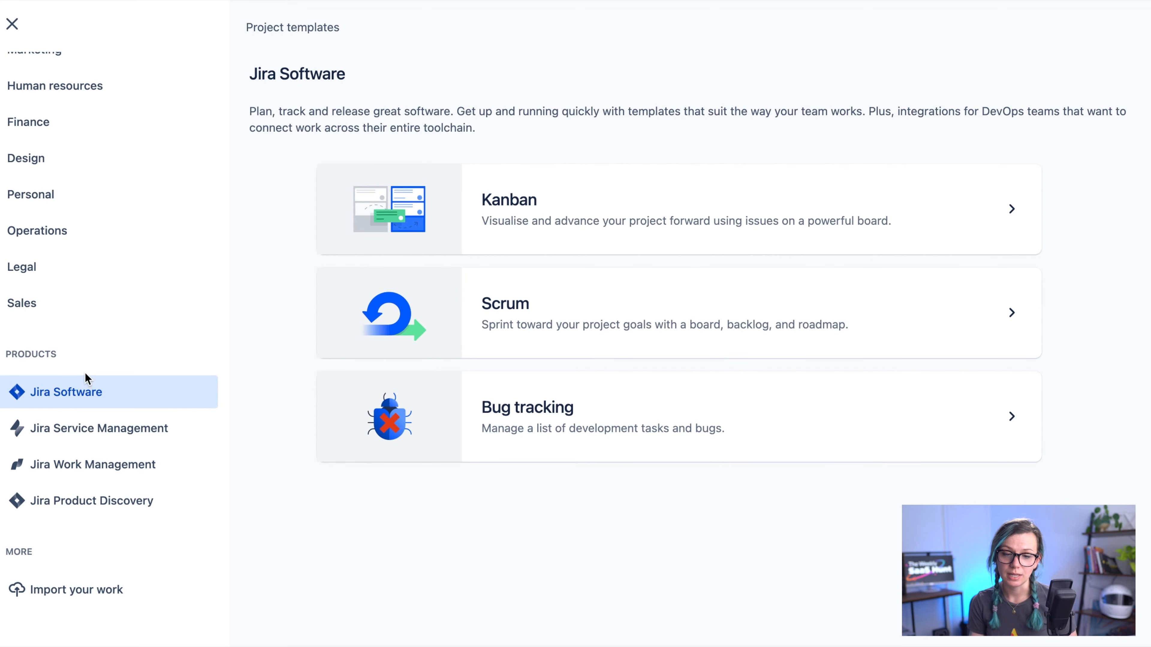
mouse_move(131, 385)
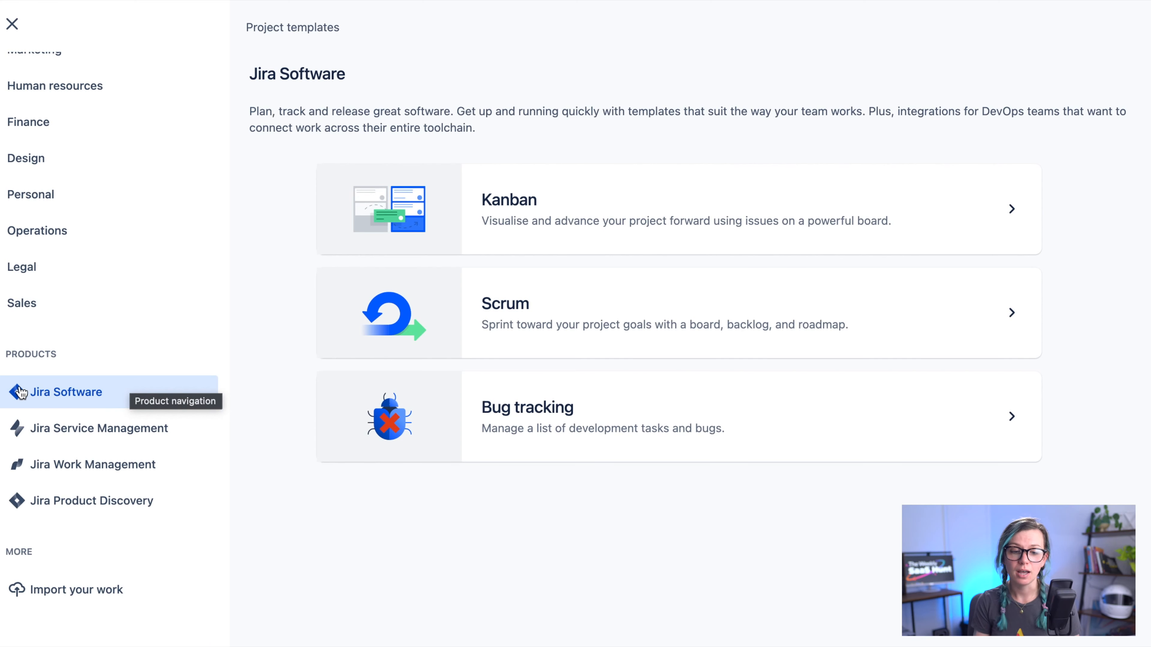
mouse_move(314, 362)
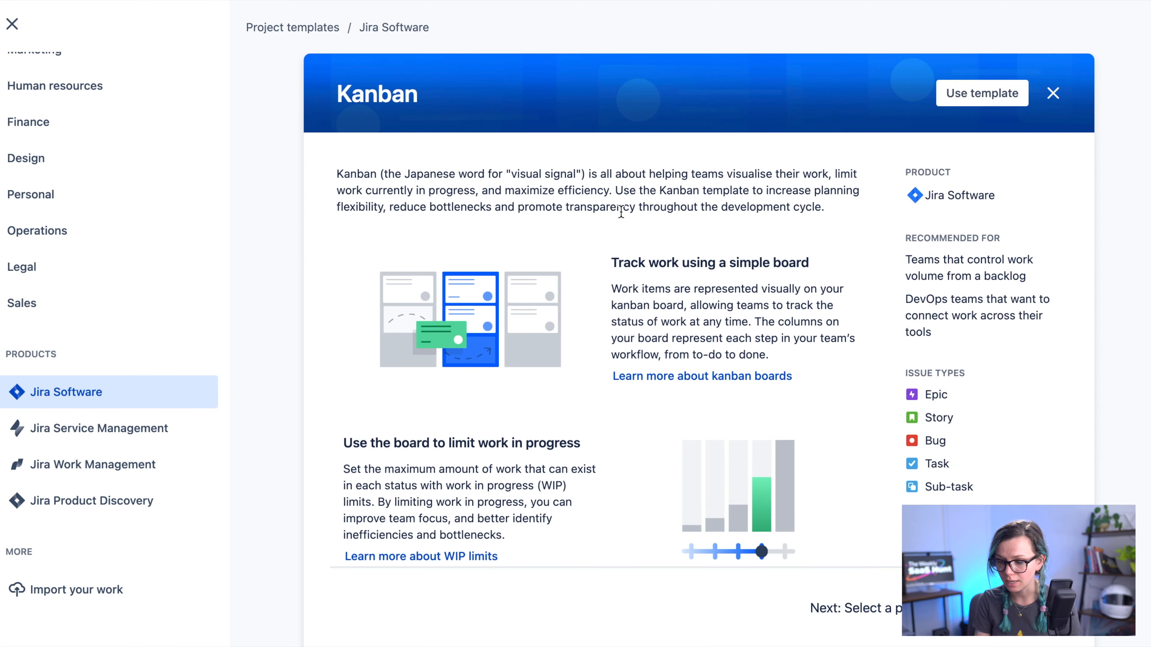
- Use the Kanban template, reaching the team-managed vs company-managed choice
click(981, 94)
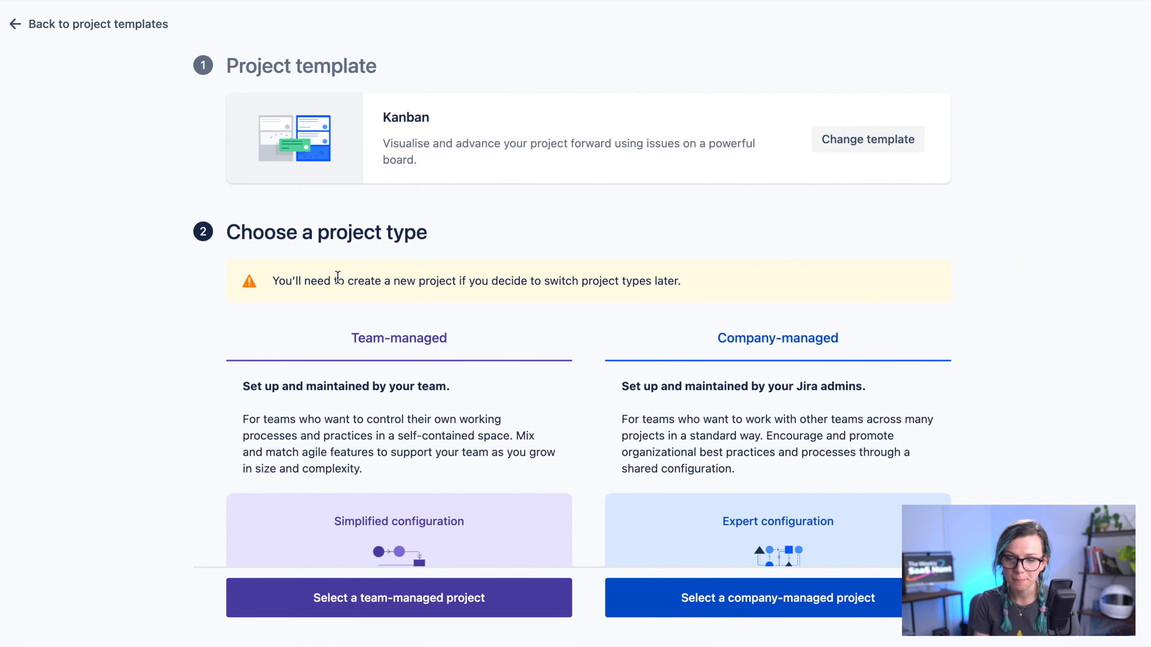
mouse_move(483, 324)
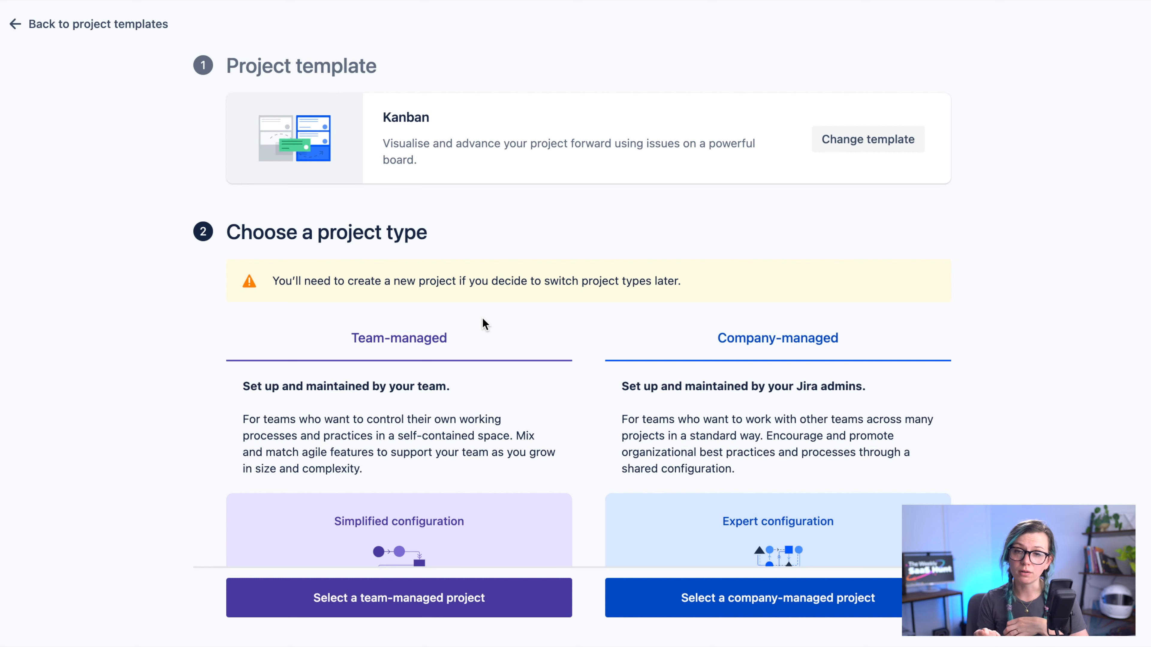
mouse_move(535, 591)
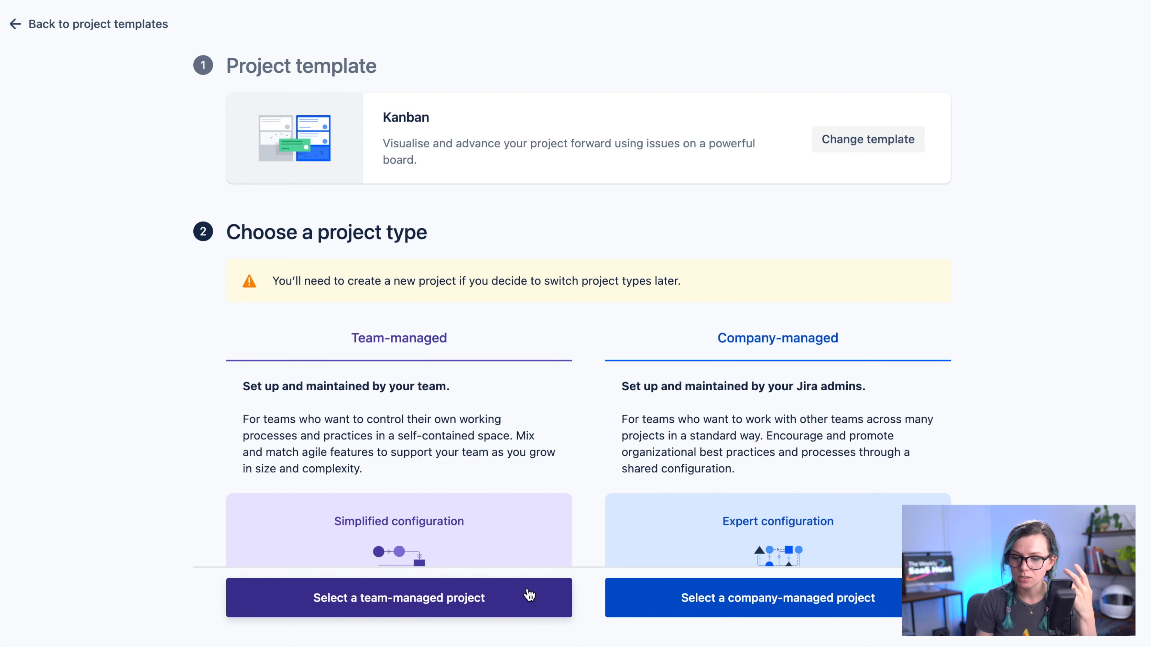
mouse_move(521, 596)
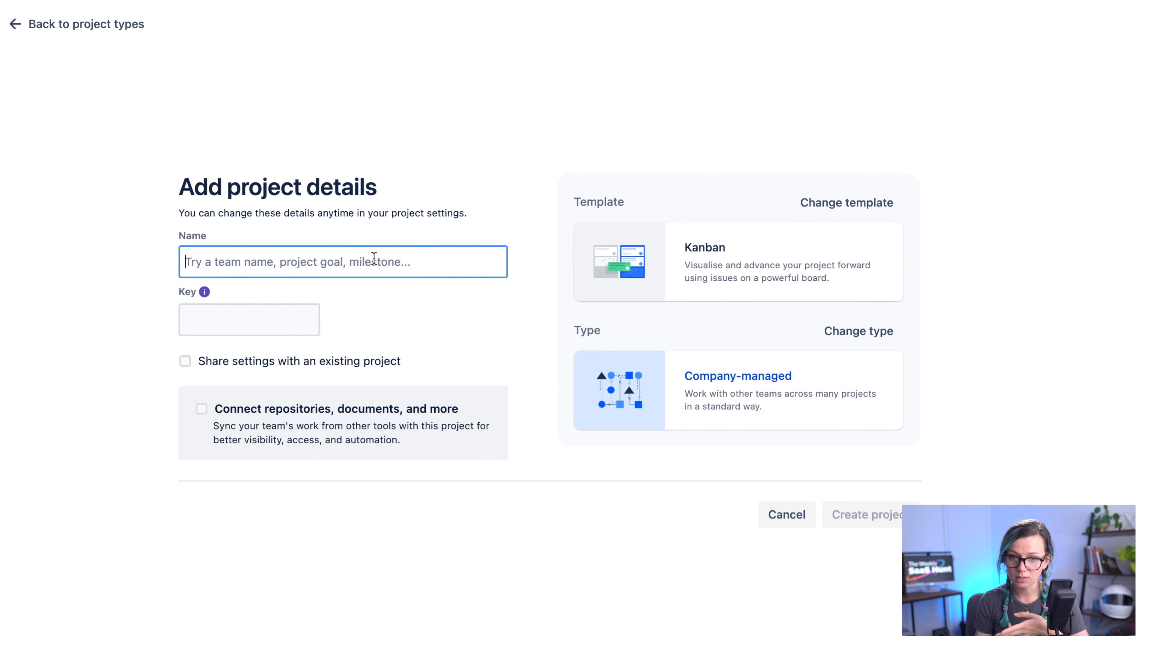
mouse_move(359, 213)
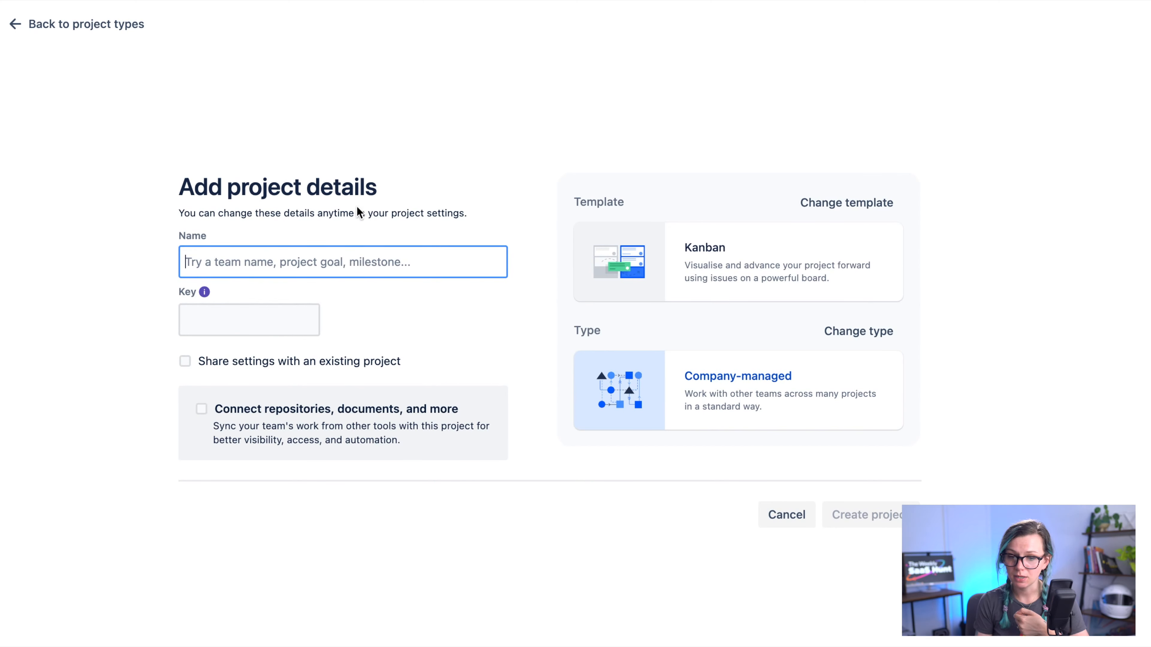
- Switch the Kanban project to team-managed and list its Private, Limited and Open access levels
click(858, 331)
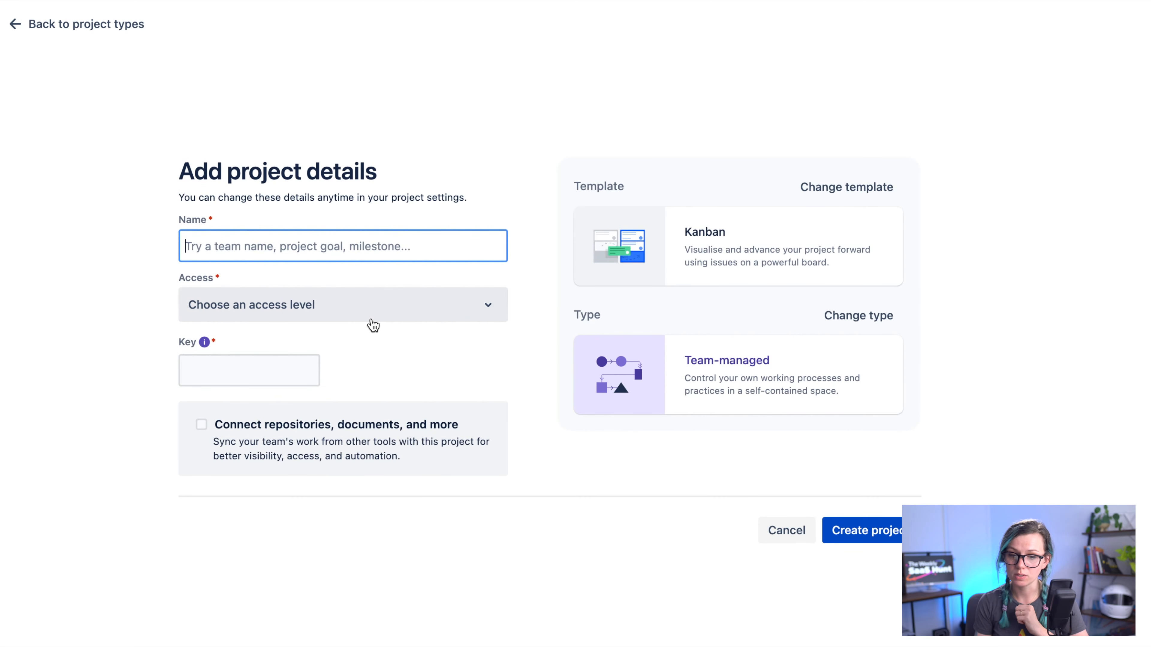
click(342, 304)
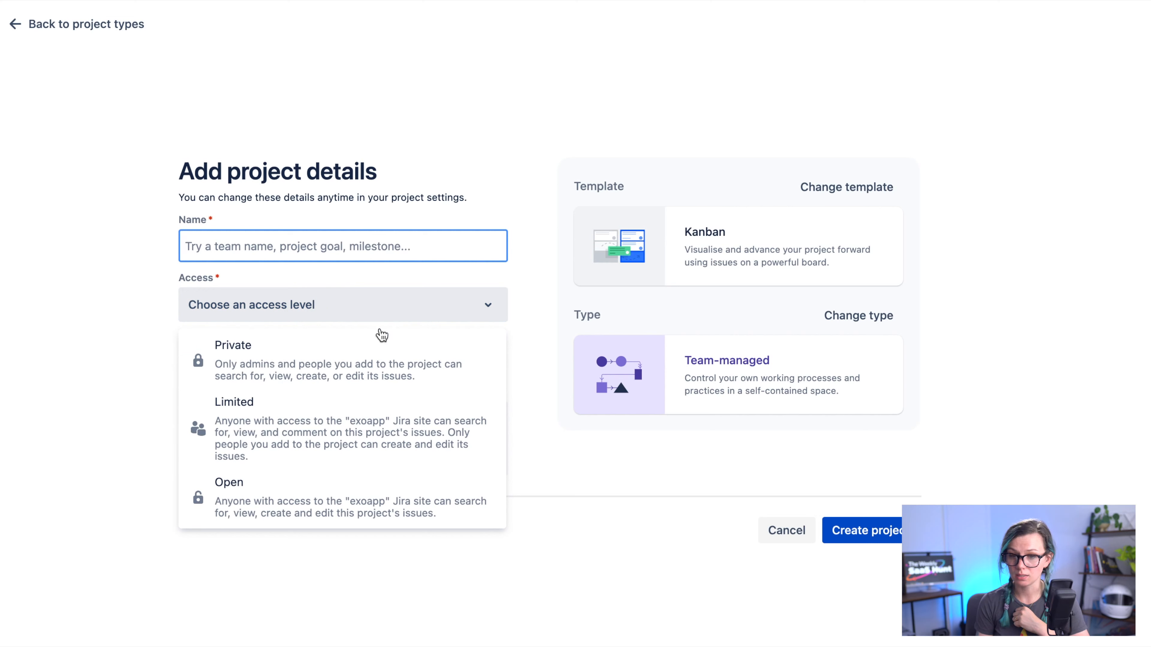